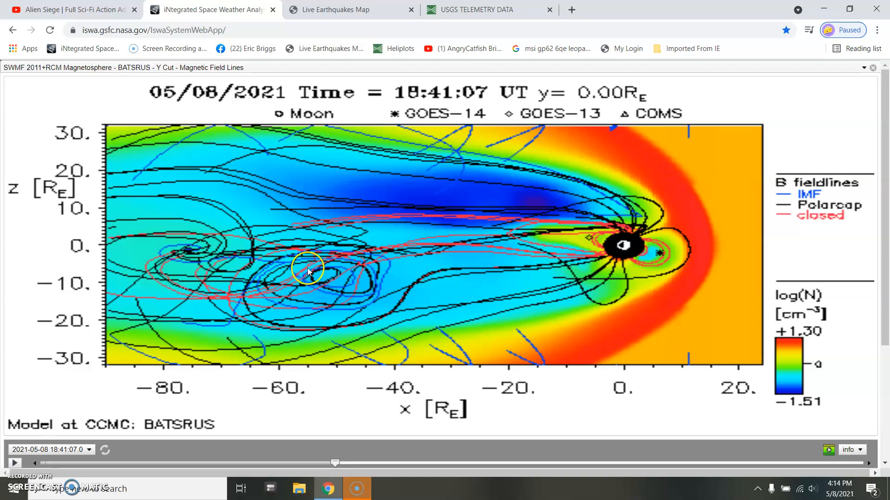
{"action": "mouse_move", "coordinate": [349, 268]}
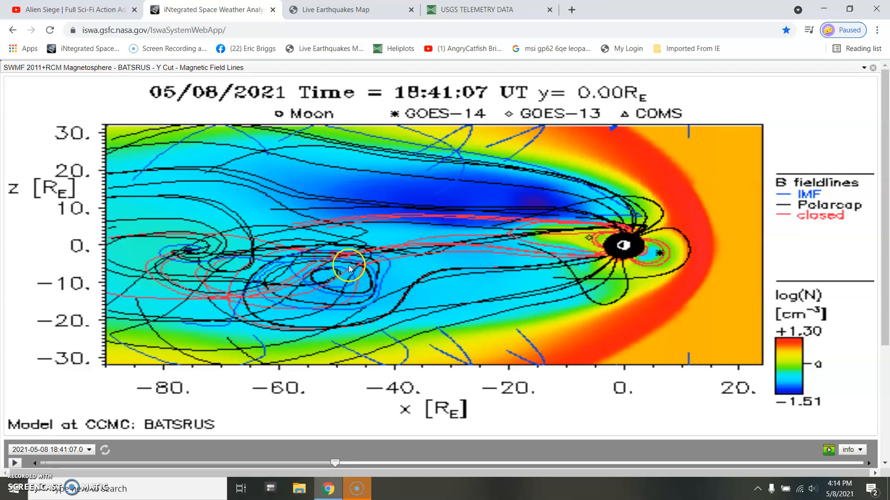
{"action": "mouse_move", "coordinate": [305, 299]}
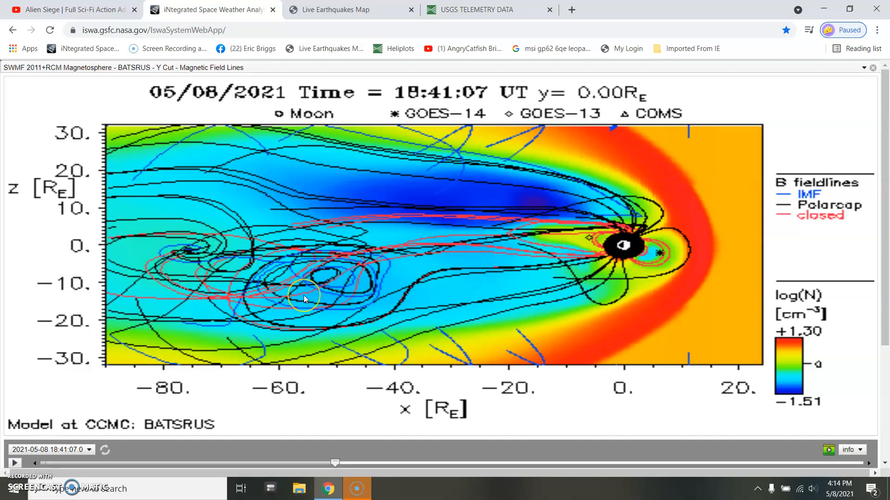
{"action": "mouse_move", "coordinate": [219, 232]}
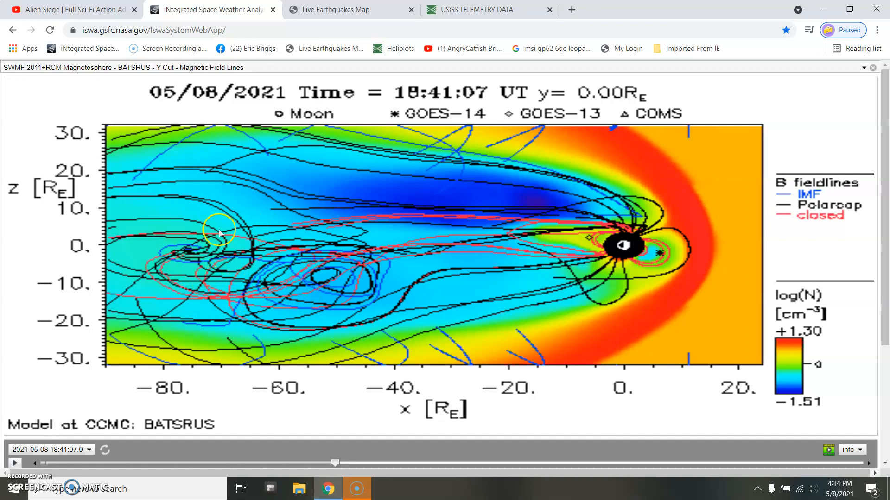
{"action": "mouse_move", "coordinate": [454, 345]}
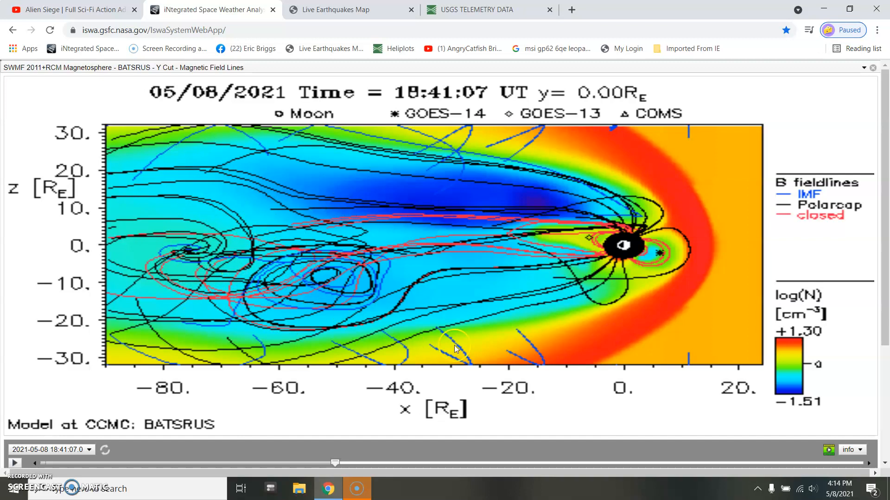
{"action": "mouse_move", "coordinate": [361, 300]}
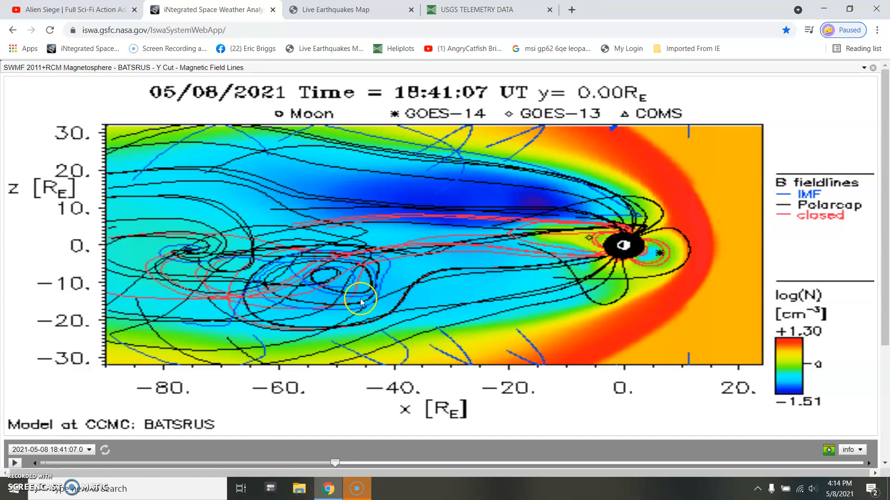
{"action": "mouse_move", "coordinate": [355, 300]}
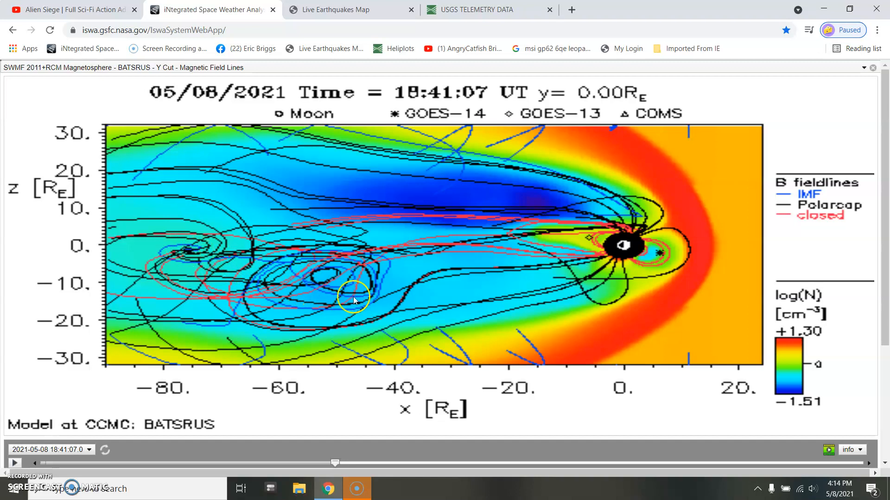
{"action": "mouse_move", "coordinate": [883, 223]}
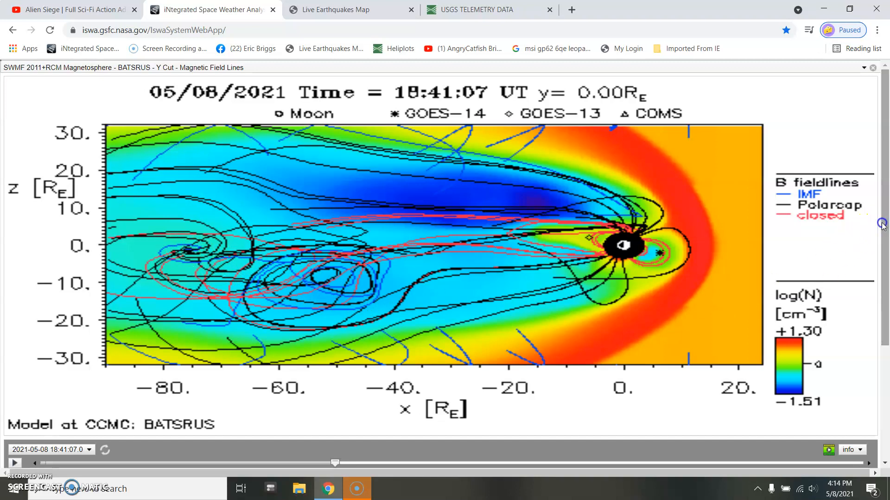
Step: Step the BATSRUS Y-cut field line plot forward to 05/08/2021 21:05:07 UT
{"action": "scroll", "scroll_direction": "down", "scroll_amount": 3}
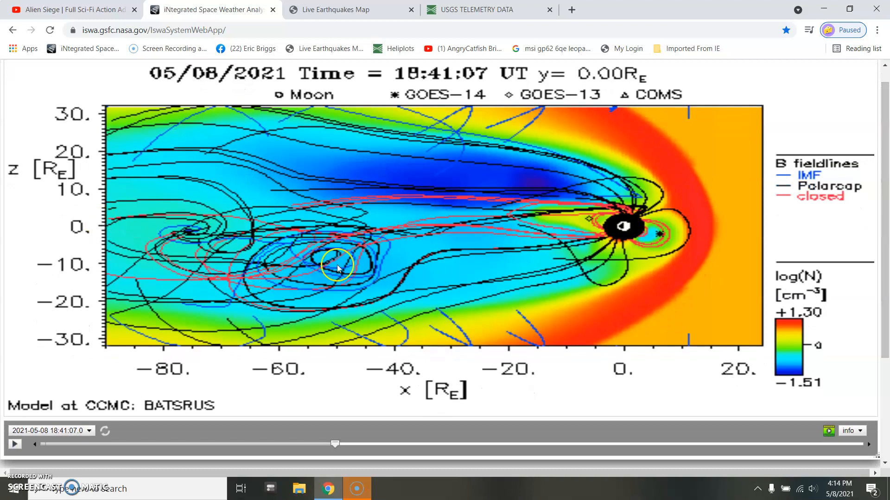
{"action": "mouse_move", "coordinate": [241, 232]}
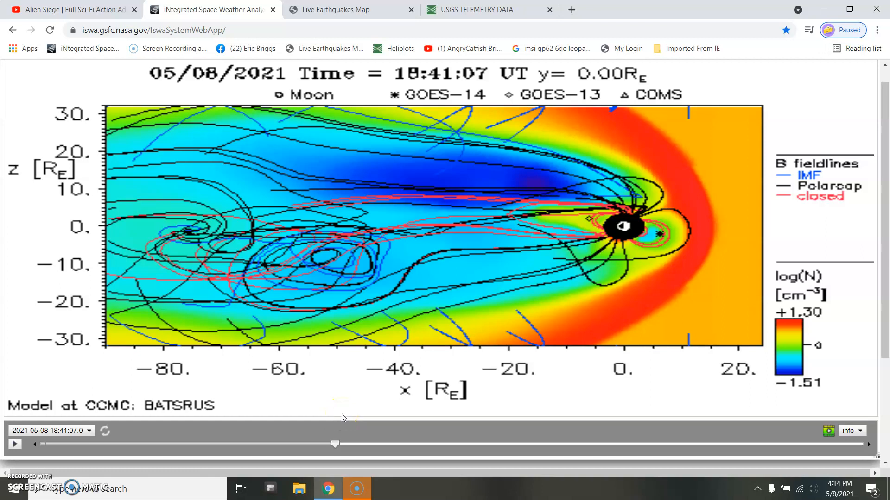
{"action": "mouse_move", "coordinate": [342, 444]}
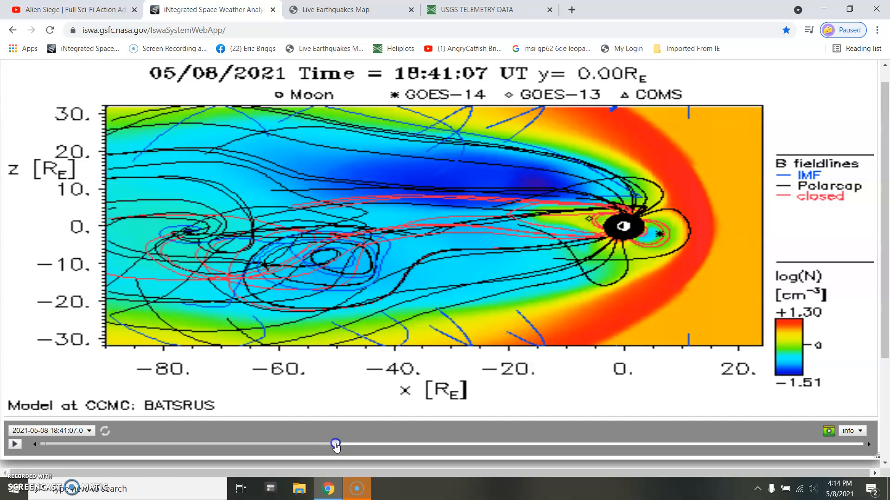
{"action": "mouse_move", "coordinate": [441, 219]}
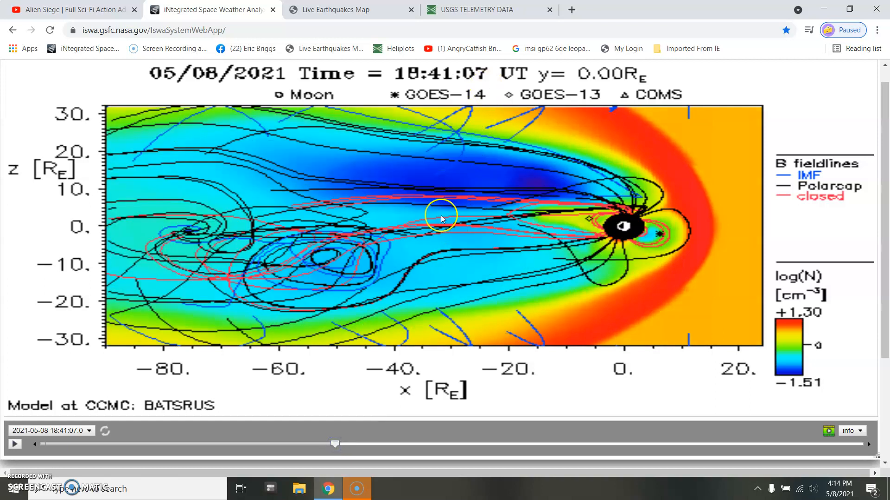
{"action": "mouse_move", "coordinate": [302, 302]}
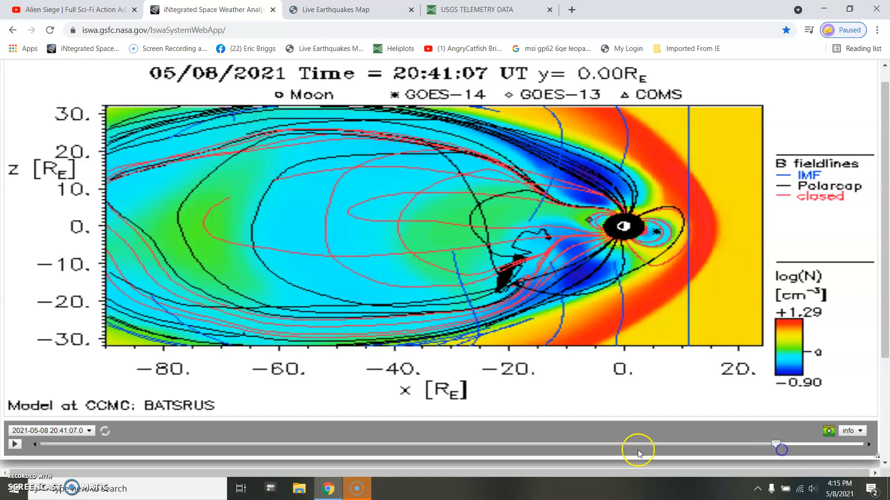
{"action": "mouse_move", "coordinate": [516, 275]}
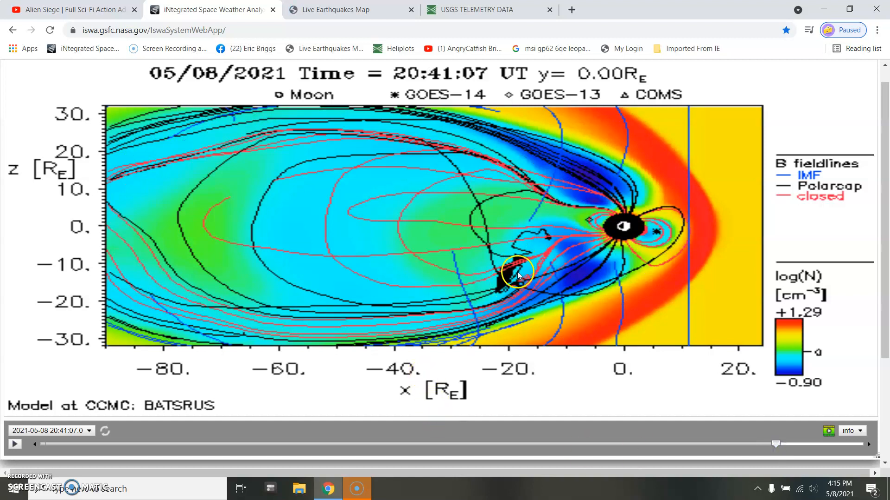
{"action": "mouse_move", "coordinate": [511, 281]}
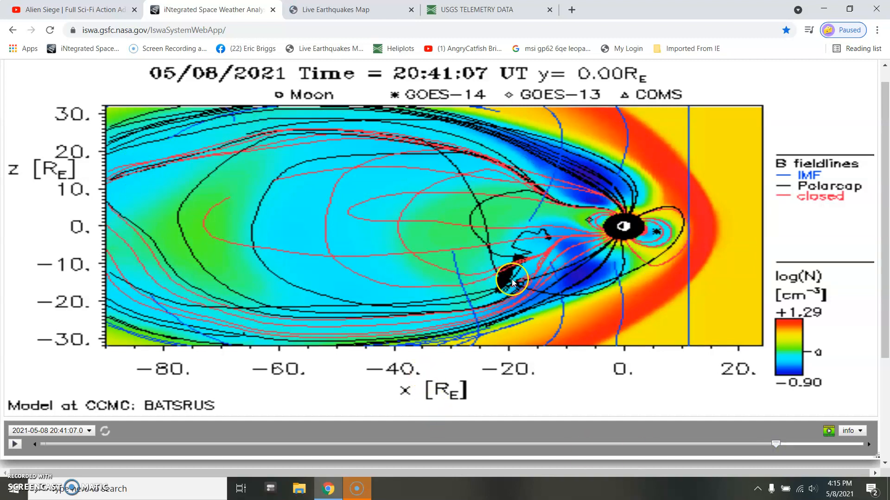
{"action": "mouse_move", "coordinate": [608, 357]}
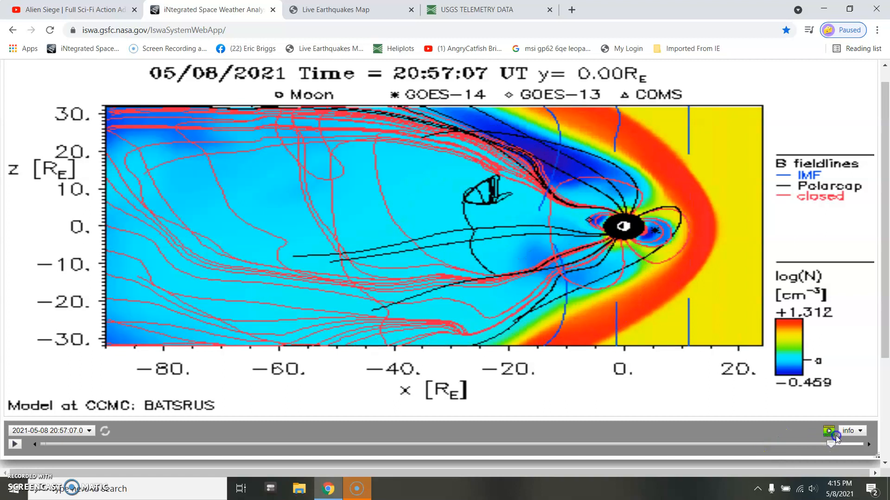
{"action": "left_click", "coordinate": [876, 435]}
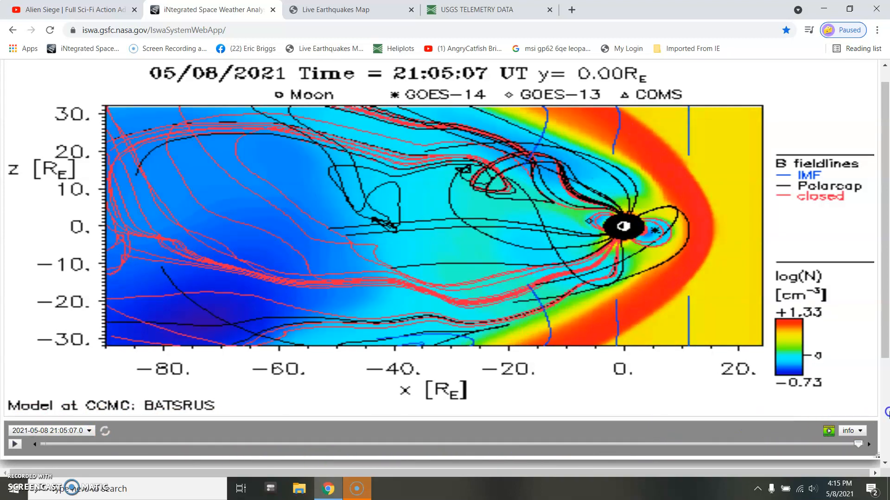
{"action": "mouse_move", "coordinate": [542, 228]}
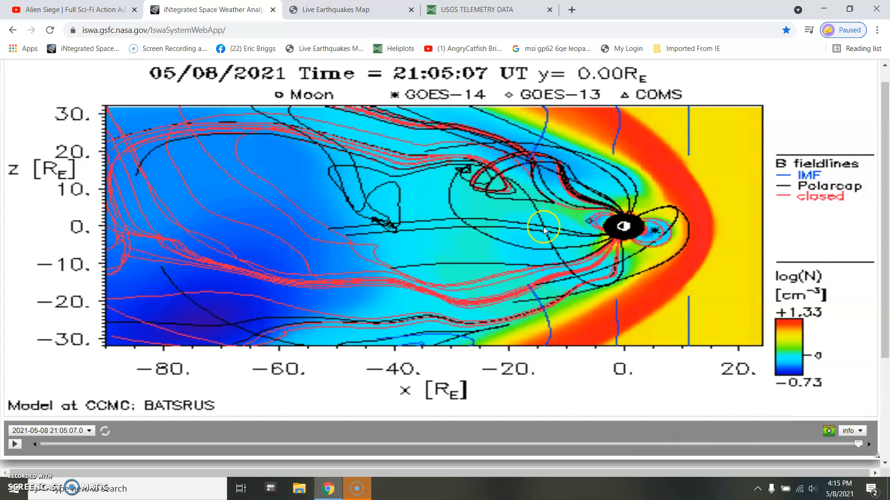
{"action": "mouse_move", "coordinate": [883, 124]}
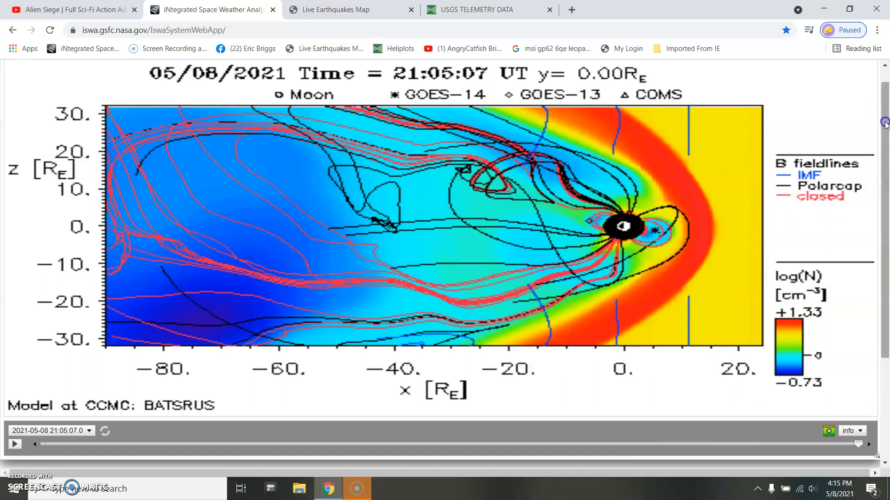
{"action": "scroll", "scroll_direction": "up", "scroll_amount": 3}
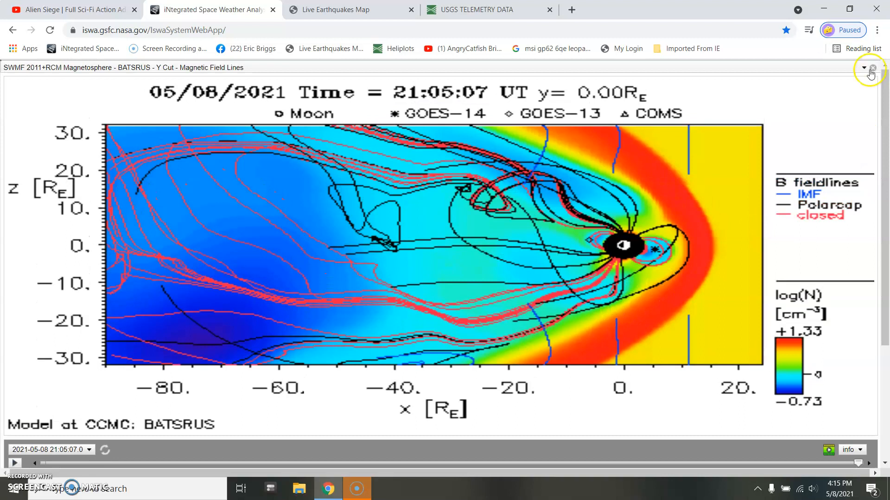
Step: Load and play the Z-cut solar wind velocity animation, then close that plot
{"action": "left_click", "coordinate": [877, 68]}
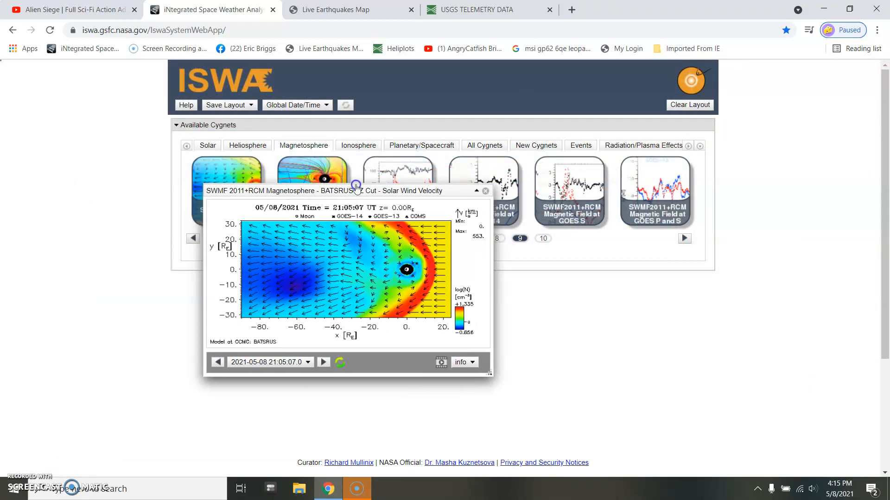
{"action": "left_click", "coordinate": [439, 362]}
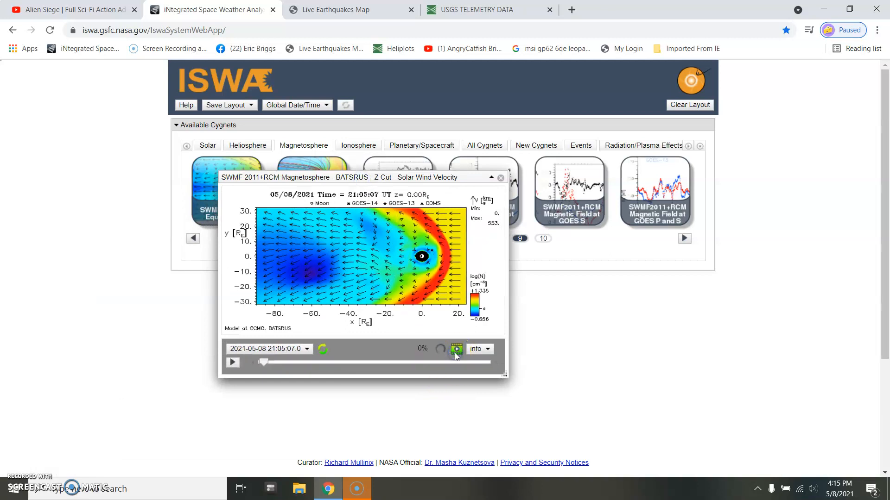
{"action": "left_click", "coordinate": [233, 362]}
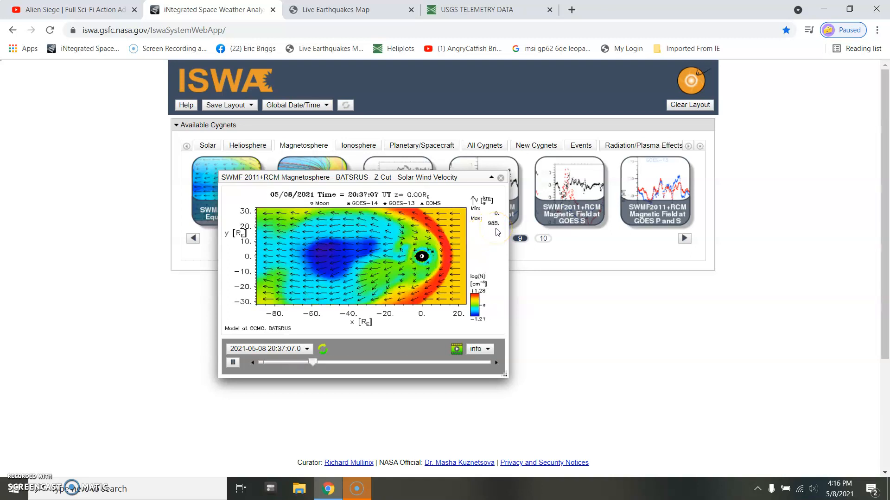
{"action": "left_click", "coordinate": [492, 177]}
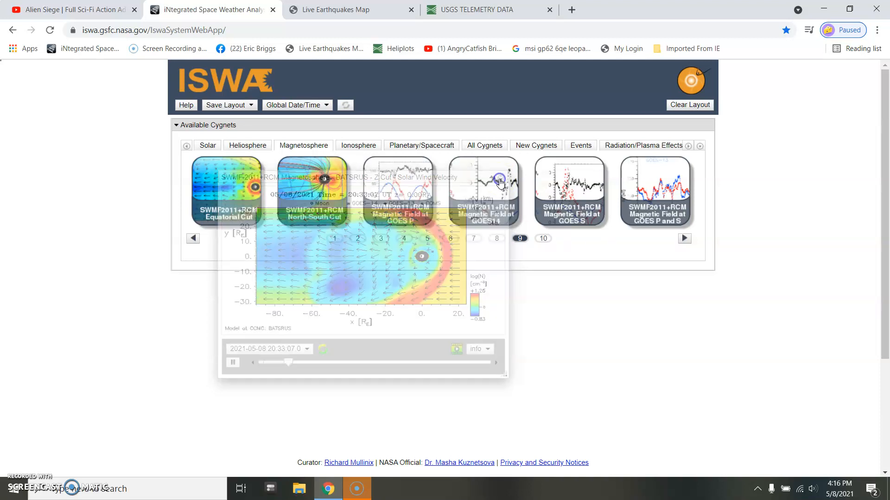
Step: Open the BATSRUS Magnetopause Position cygnet and start its time animation
{"action": "left_click", "coordinate": [193, 239]}
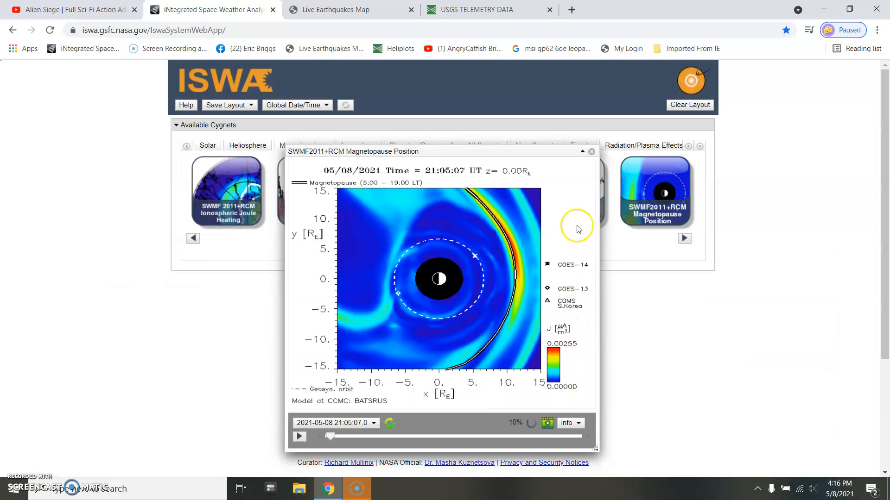
{"action": "left_click", "coordinate": [300, 437]}
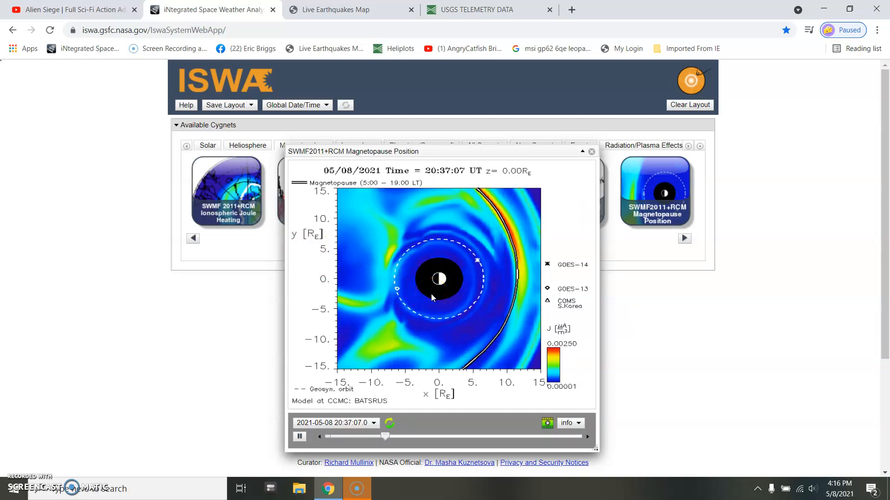
Step: Close the magnetopause plot, reopen the Y-cut field lines cygnet from gallery page 9, and go to YouTube
{"action": "left_click", "coordinate": [592, 151]}
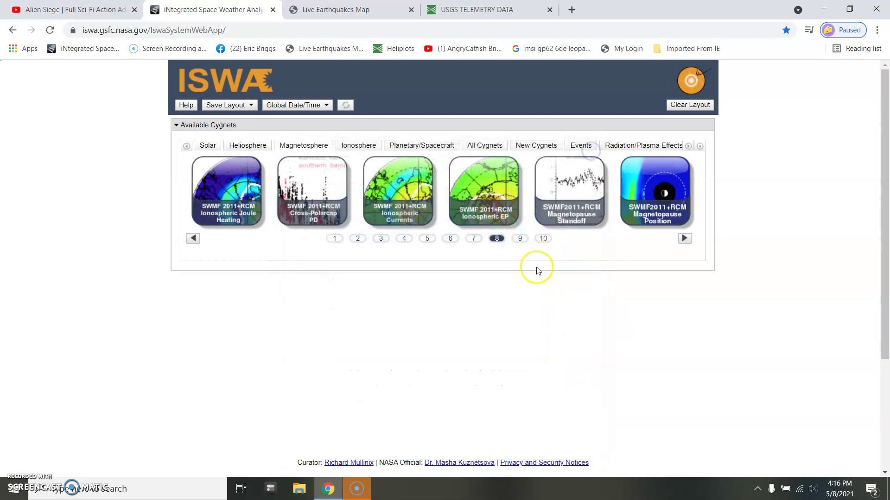
{"action": "left_click", "coordinate": [520, 238]}
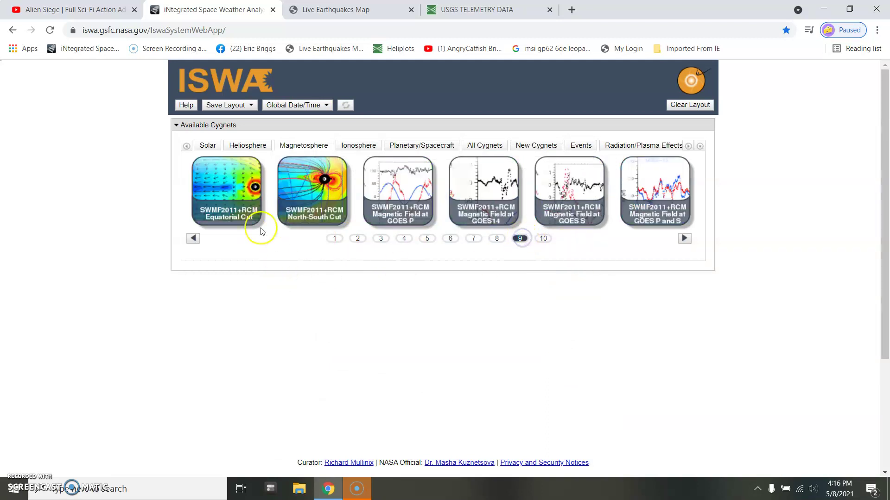
{"action": "left_click", "coordinate": [312, 190]}
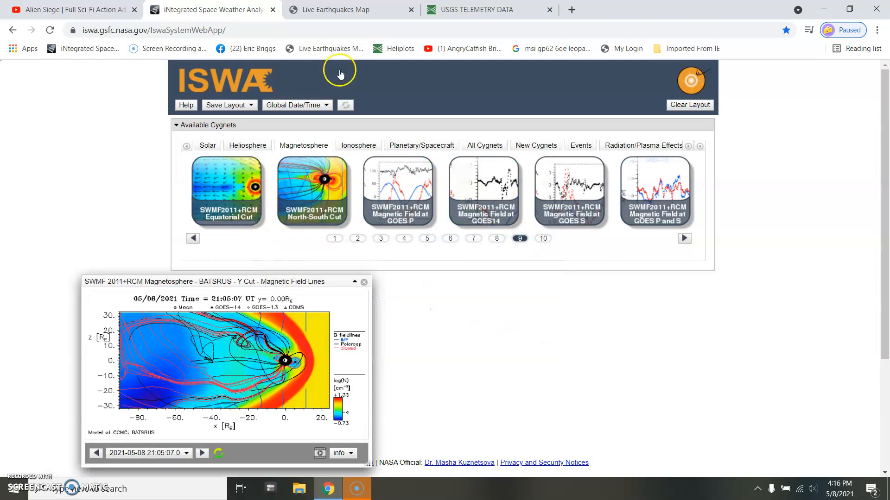
{"action": "left_click", "coordinate": [211, 9]}
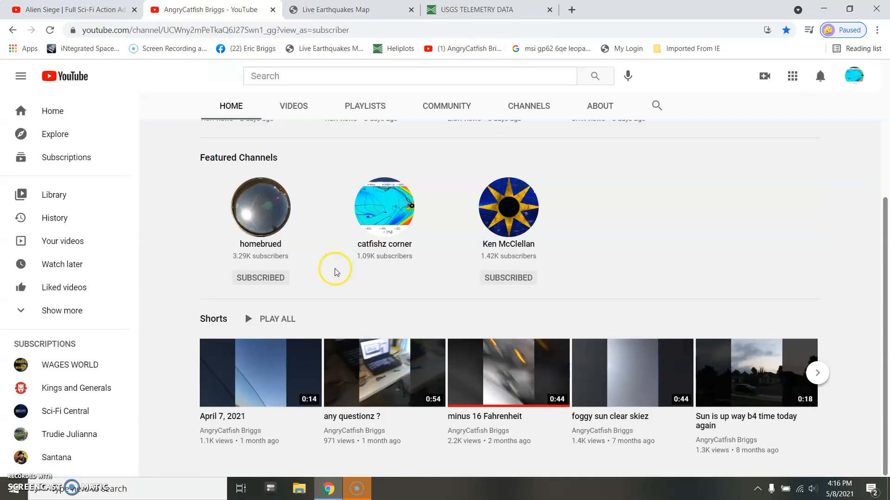
{"action": "left_click", "coordinate": [384, 207]}
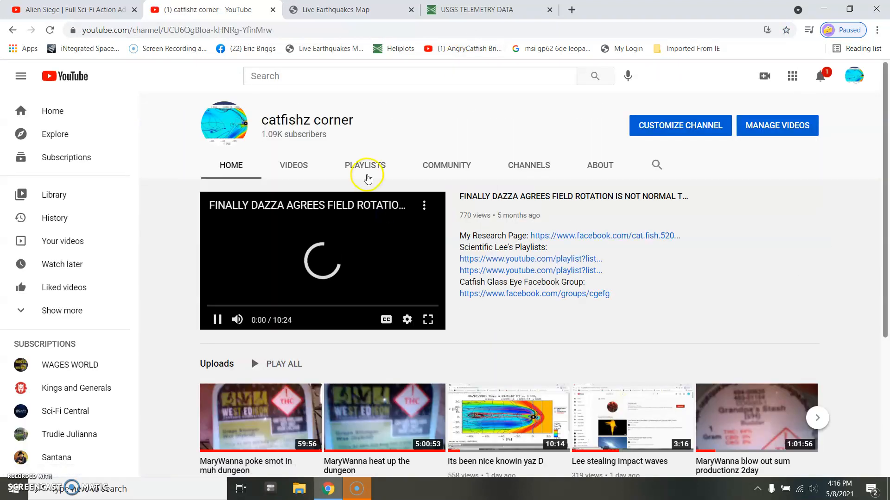
{"action": "left_click", "coordinate": [294, 165]}
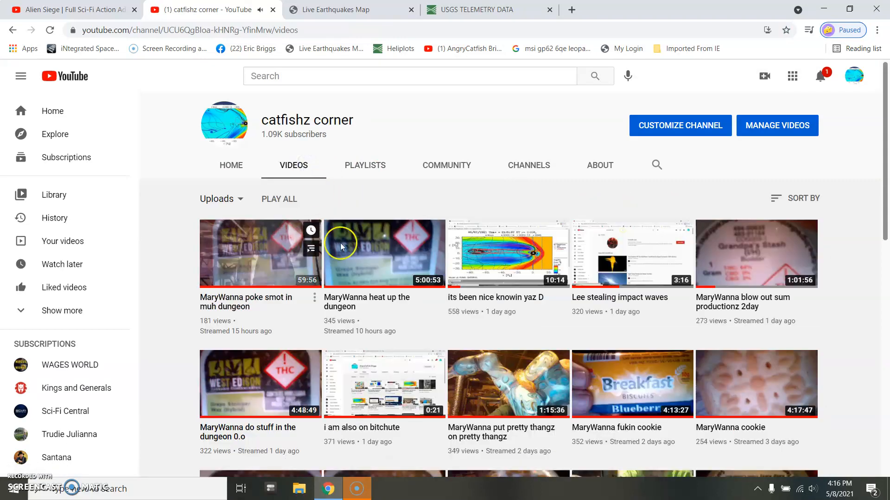
{"action": "scroll", "scroll_direction": "down", "scroll_amount": 3}
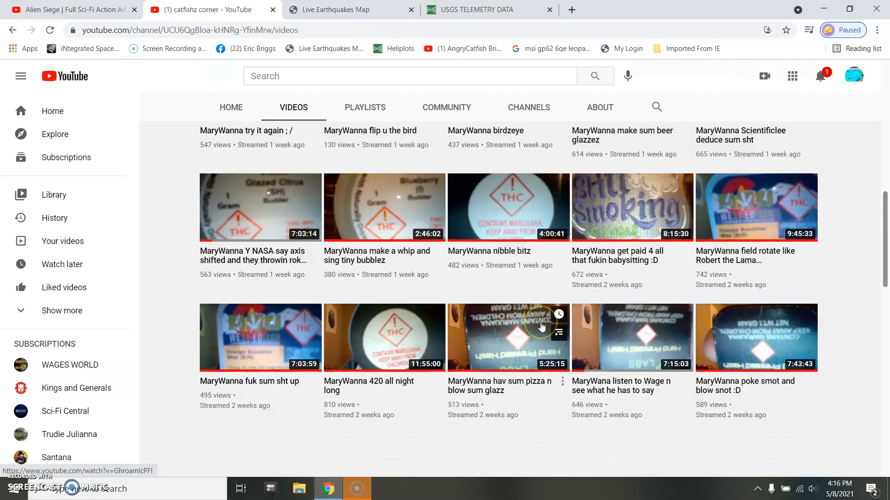
{"action": "scroll", "scroll_direction": "down", "scroll_amount": 3}
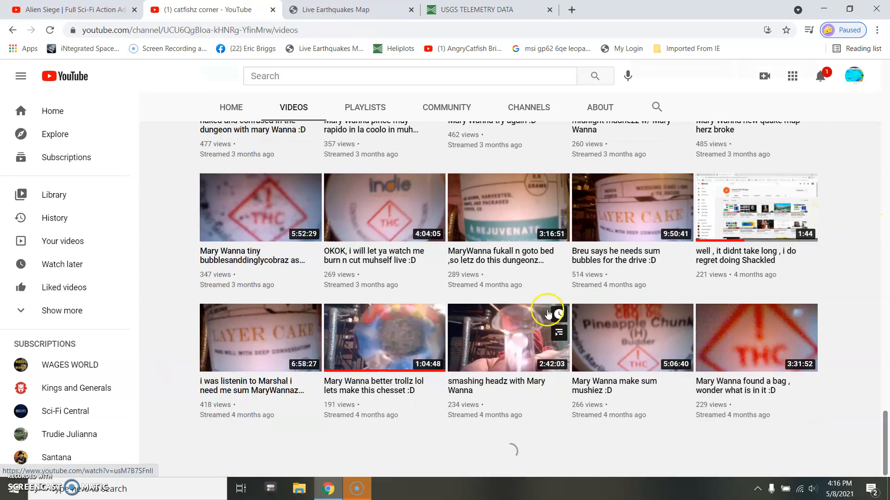
{"action": "scroll", "scroll_direction": "down", "scroll_amount": 3}
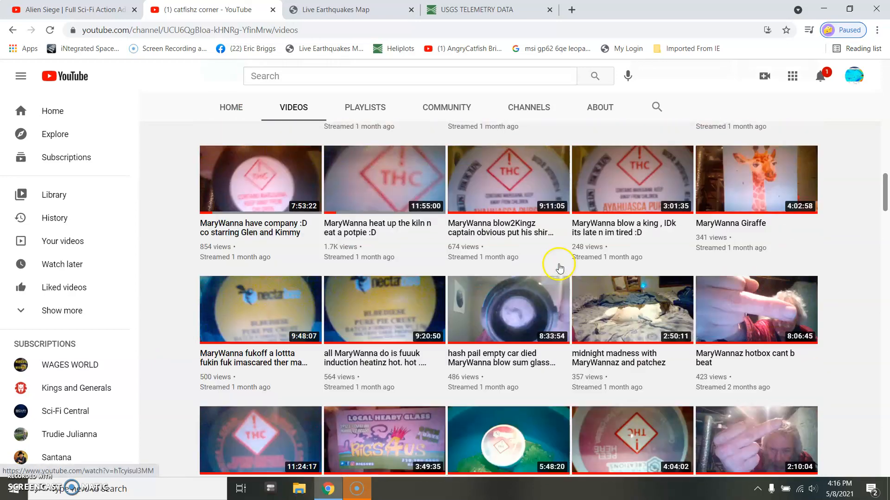
{"action": "scroll", "scroll_direction": "up", "scroll_amount": 3}
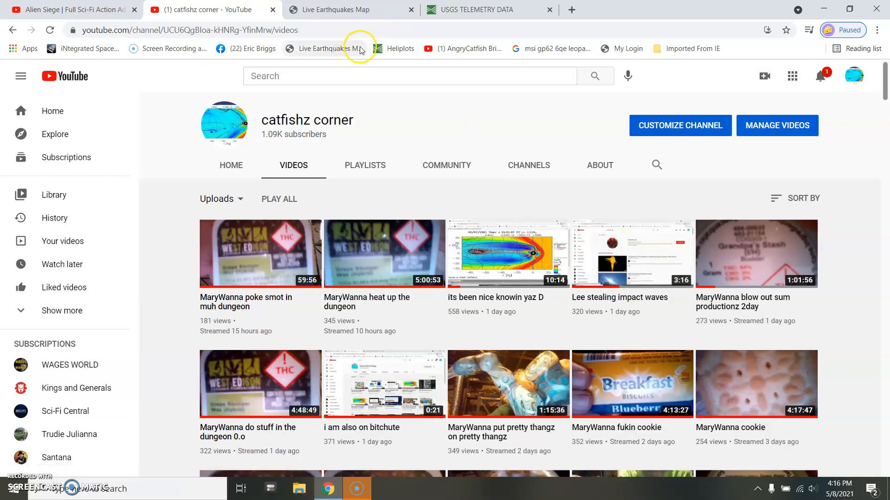
Step: Close the YouTube tab and scroll through the recent earthquake list on Live Earthquakes Map
{"action": "left_click", "coordinate": [275, 9]}
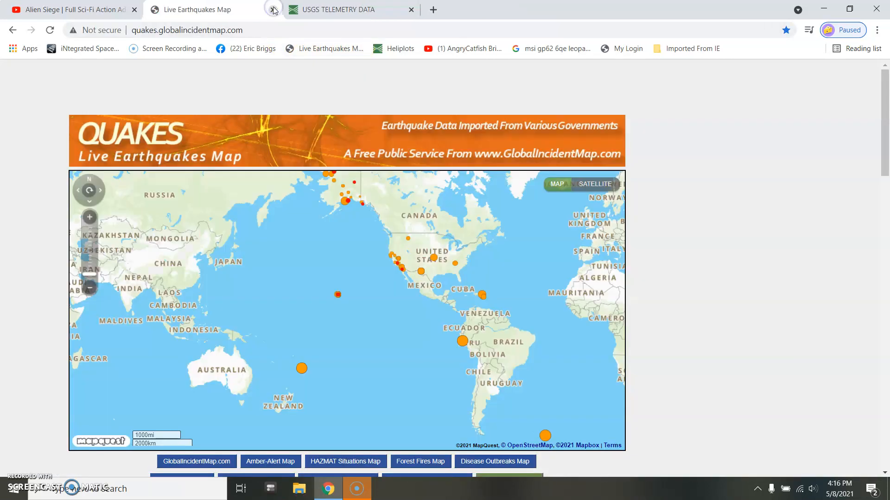
{"action": "scroll", "scroll_direction": "down", "scroll_amount": 3}
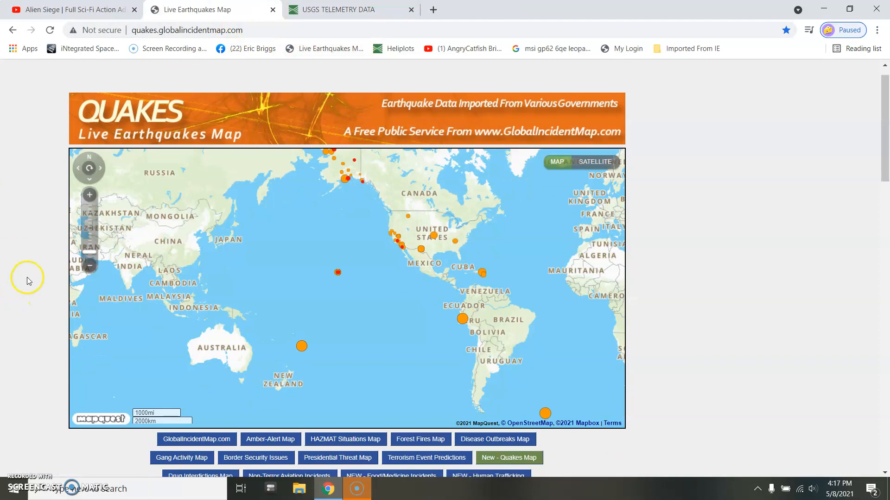
{"action": "scroll", "scroll_direction": "down", "scroll_amount": 3}
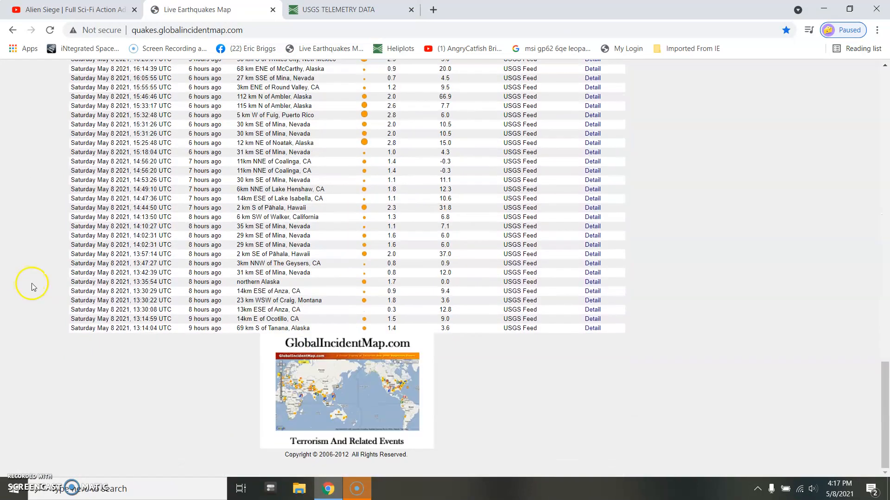
{"action": "scroll", "scroll_direction": "up", "scroll_amount": 3}
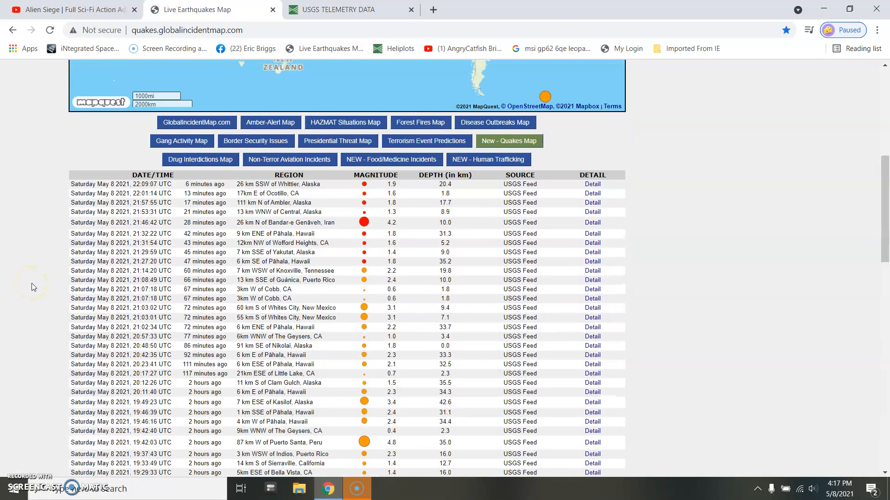
{"action": "scroll", "scroll_direction": "down", "scroll_amount": 3}
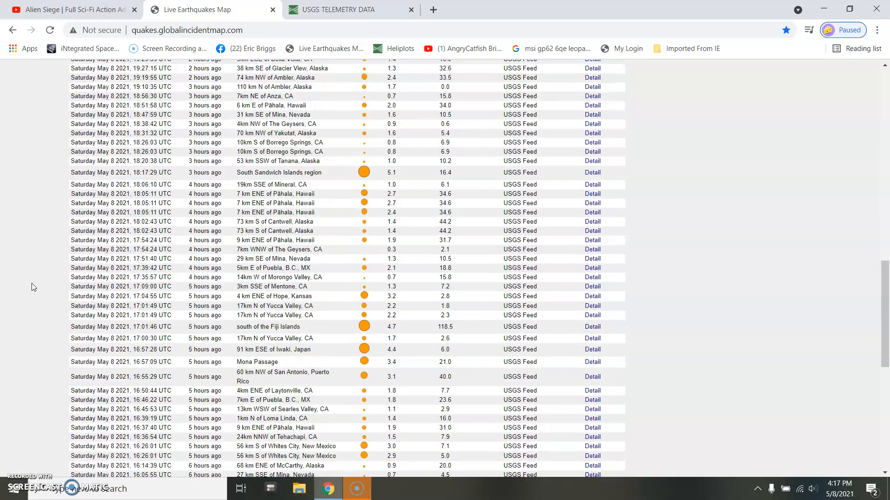
{"action": "scroll", "scroll_direction": "up", "scroll_amount": 3}
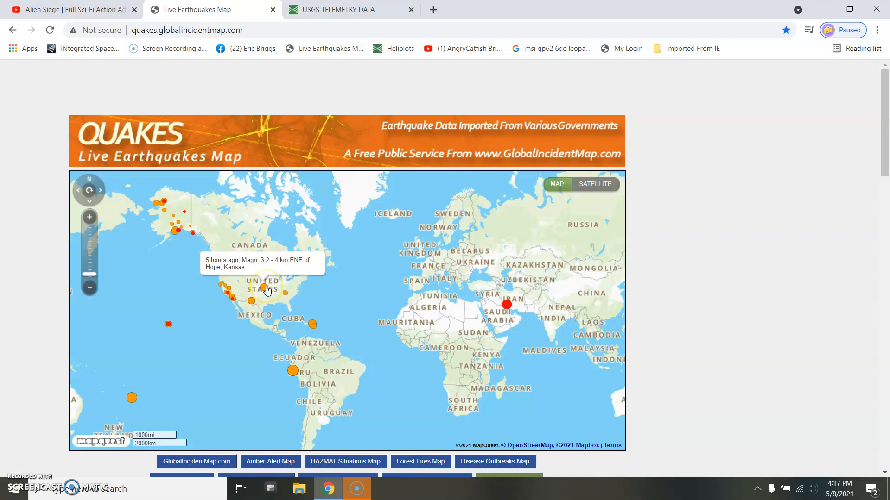
{"action": "mouse_move", "coordinate": [256, 275]}
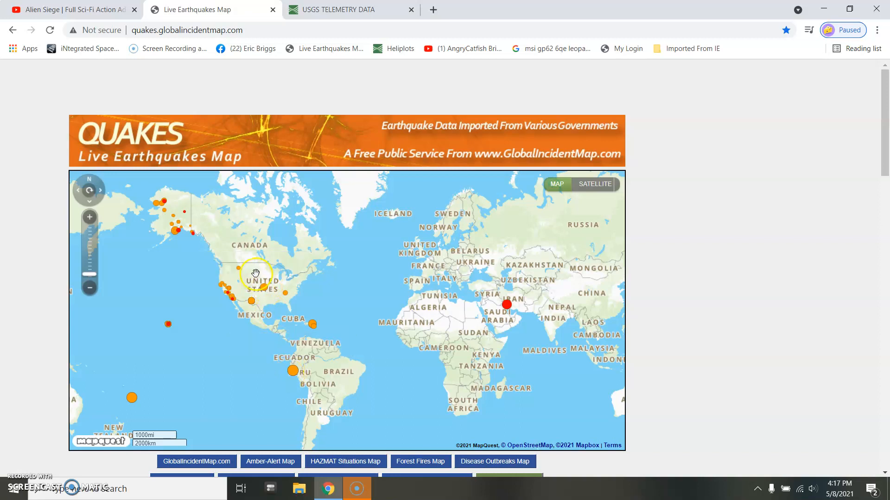
{"action": "mouse_move", "coordinate": [277, 381]}
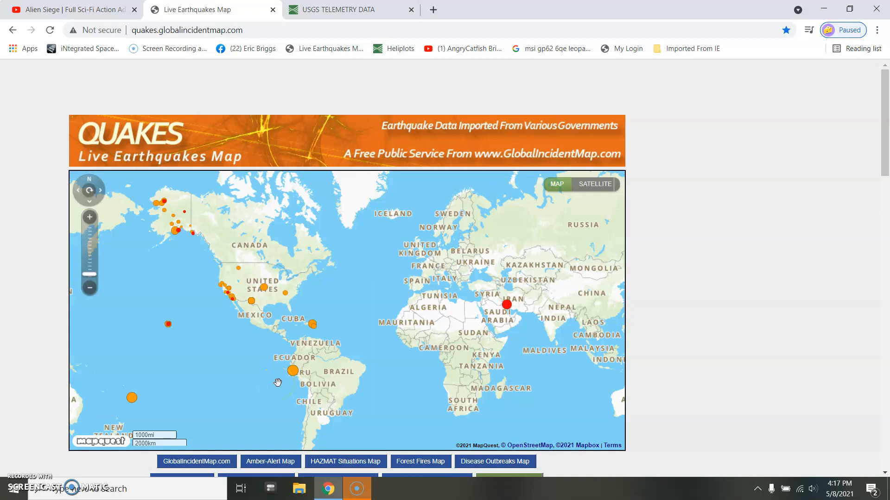
{"action": "mouse_move", "coordinate": [20, 482]}
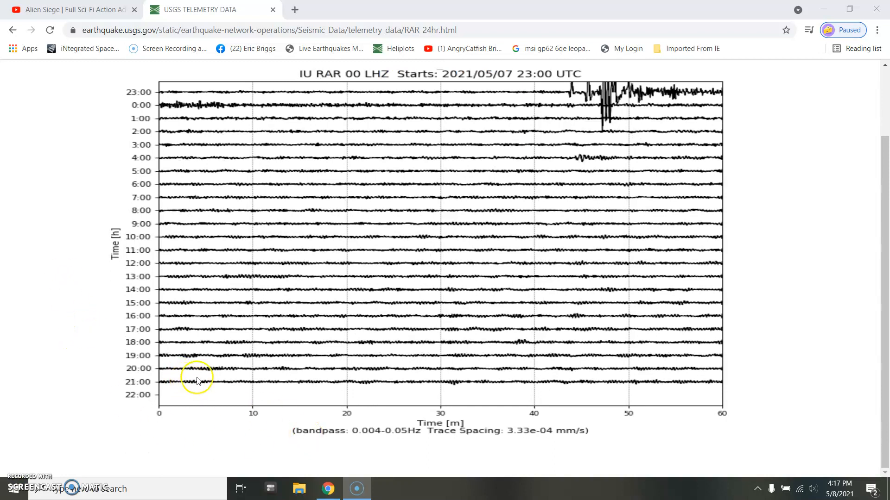
{"action": "mouse_move", "coordinate": [673, 381]}
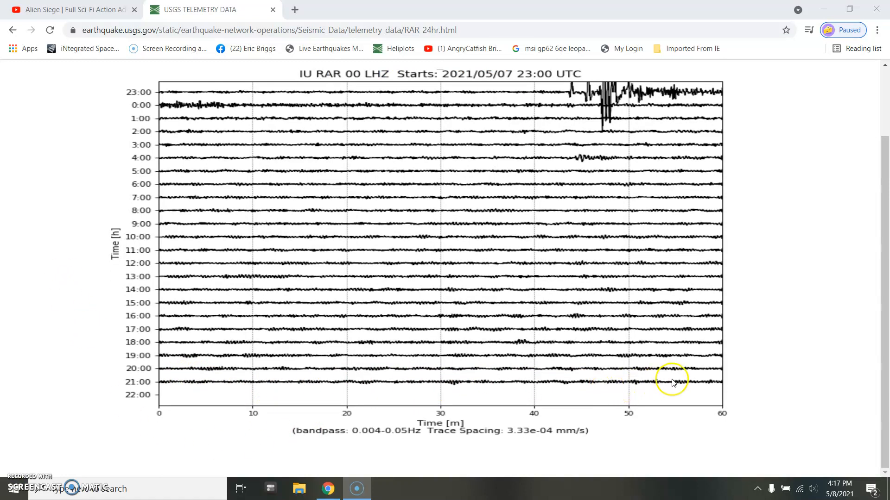
{"action": "mouse_move", "coordinate": [404, 370]}
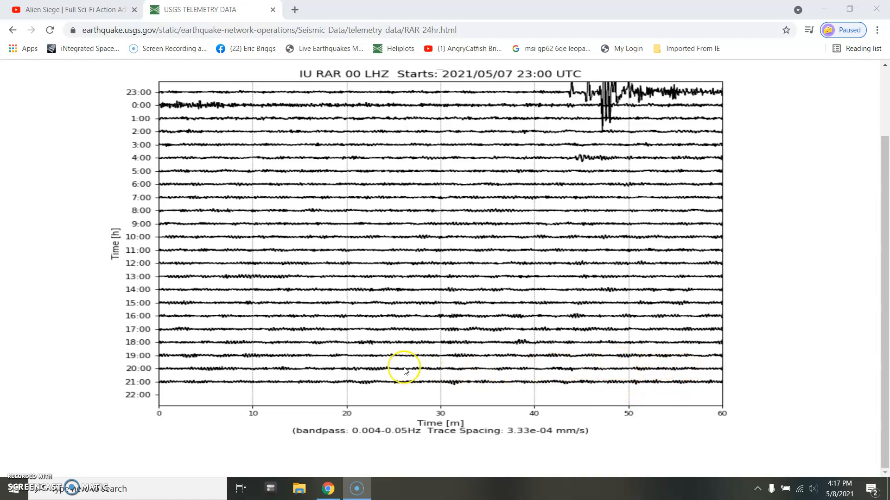
{"action": "mouse_move", "coordinate": [539, 396]}
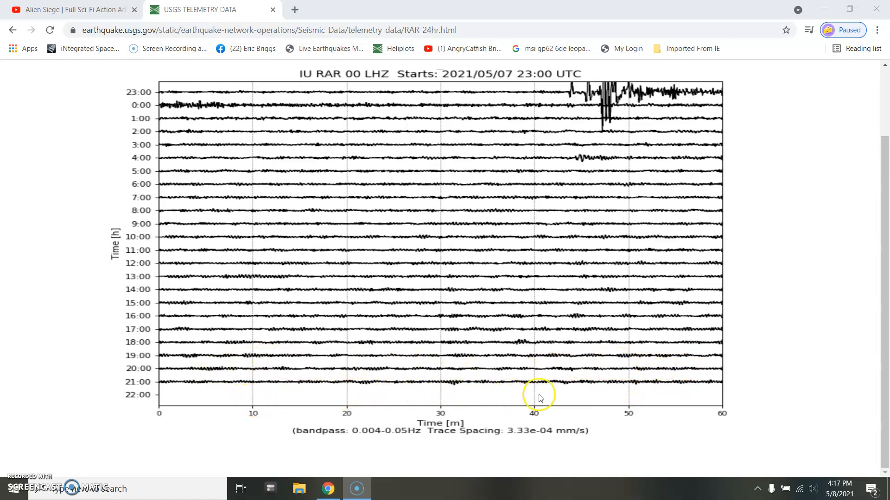
{"action": "mouse_move", "coordinate": [419, 391]}
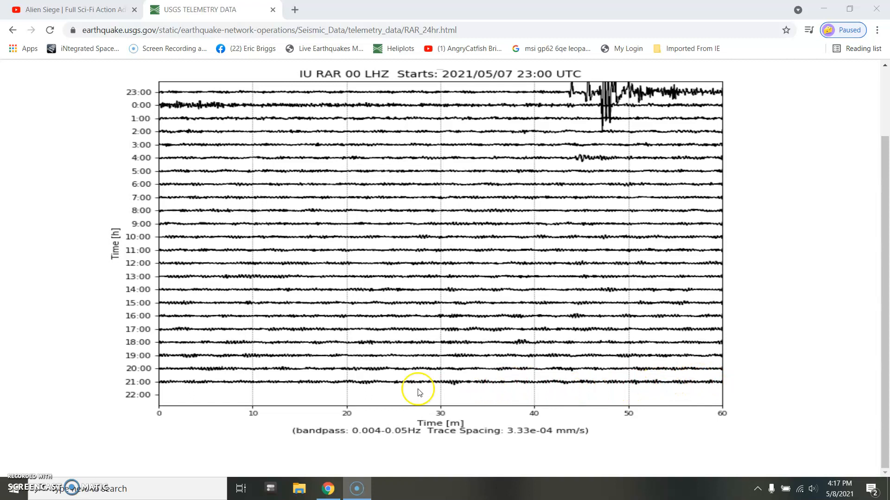
{"action": "mouse_move", "coordinate": [396, 388]}
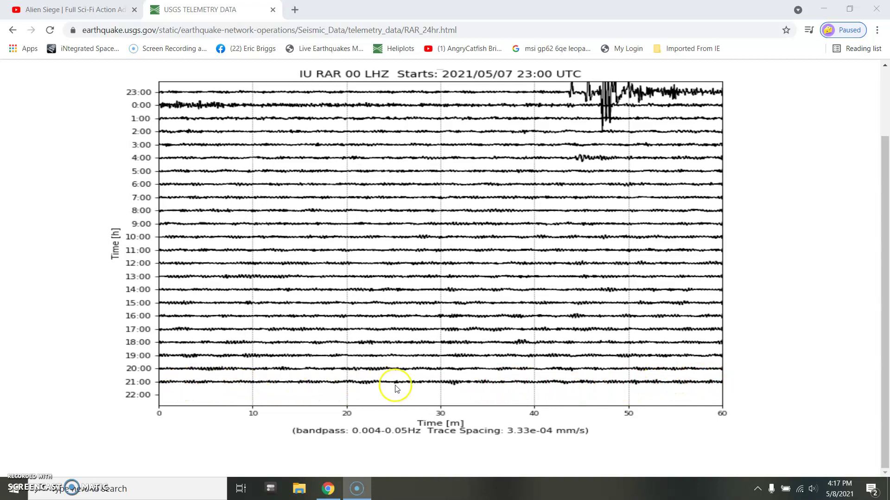
Step: Scroll the IU RAR Rarotonga 24-hour seismogram back up to the station header
{"action": "scroll", "scroll_direction": "up", "scroll_amount": 3}
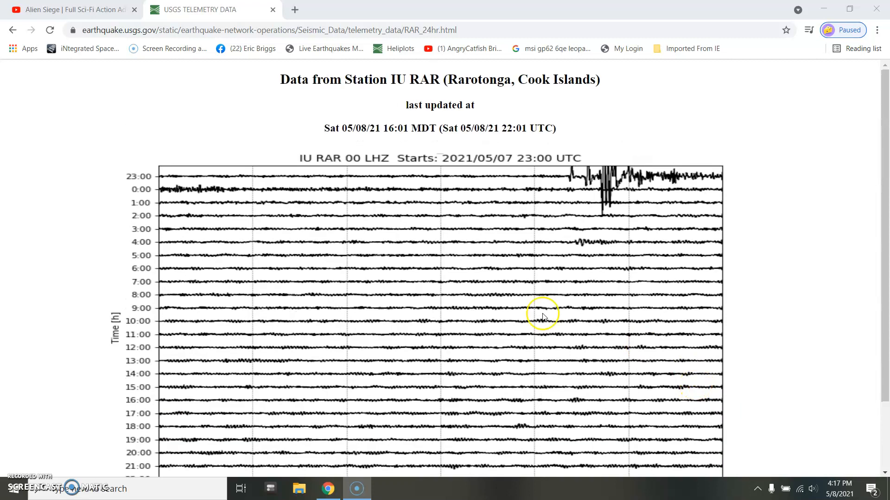
{"action": "mouse_move", "coordinate": [18, 478]}
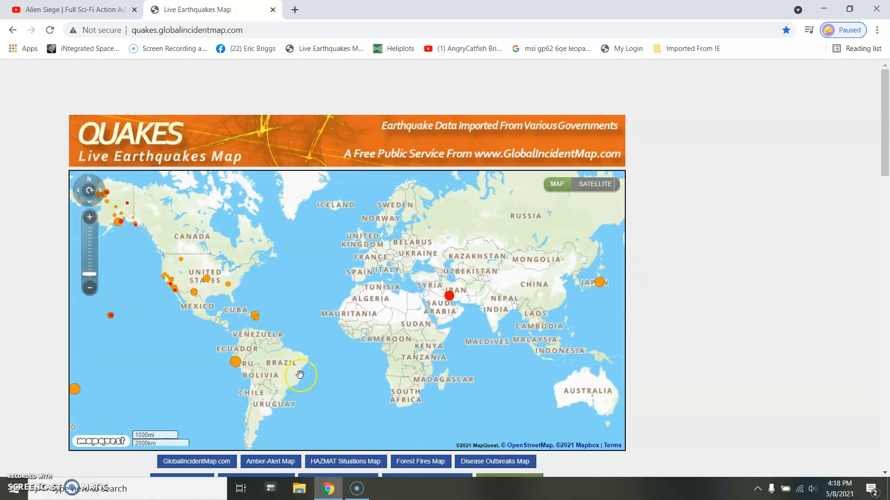
{"action": "mouse_move", "coordinate": [294, 370]}
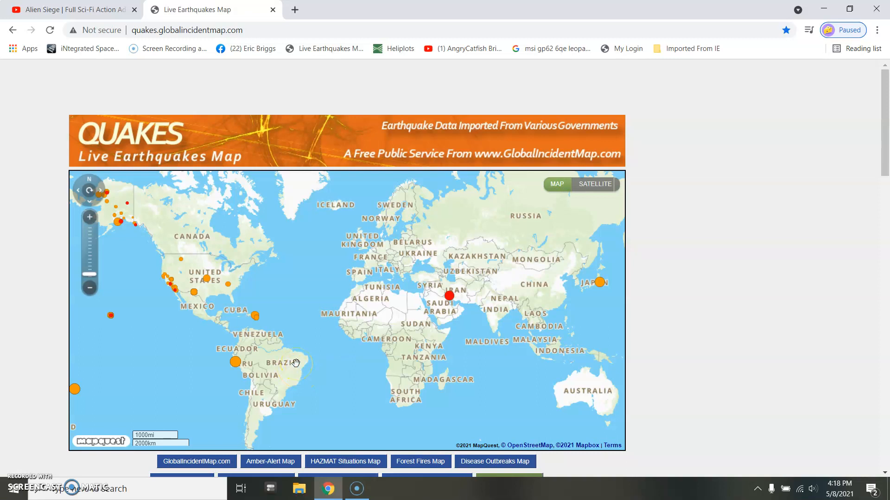
{"action": "mouse_move", "coordinate": [313, 293]}
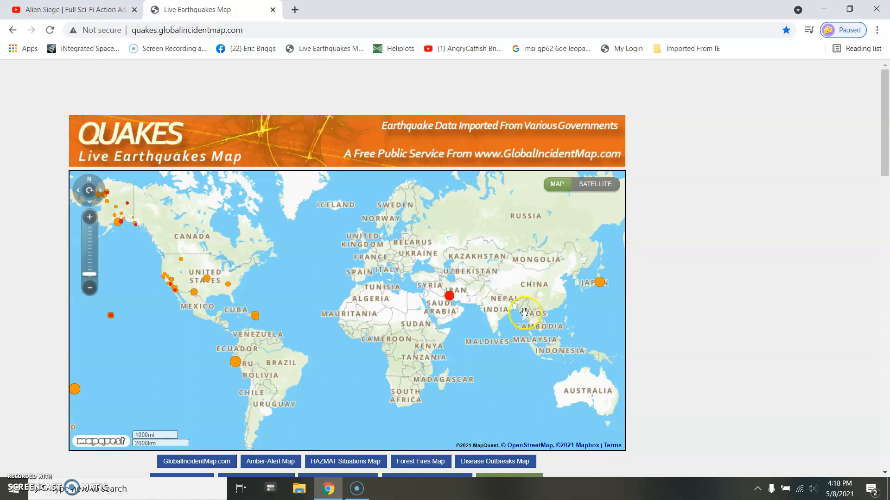
Step: Scroll the Live Earthquakes Map page slightly down and back up
{"action": "scroll", "scroll_direction": "down", "scroll_amount": 3}
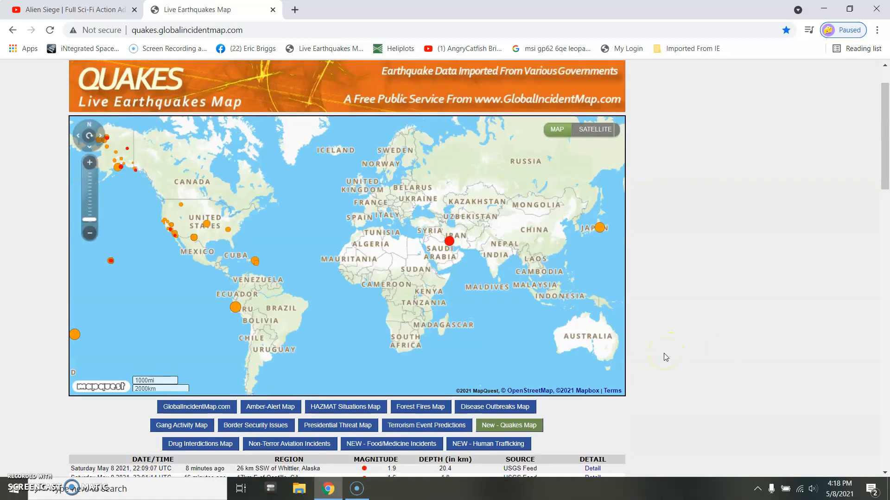
{"action": "scroll", "scroll_direction": "up", "scroll_amount": 3}
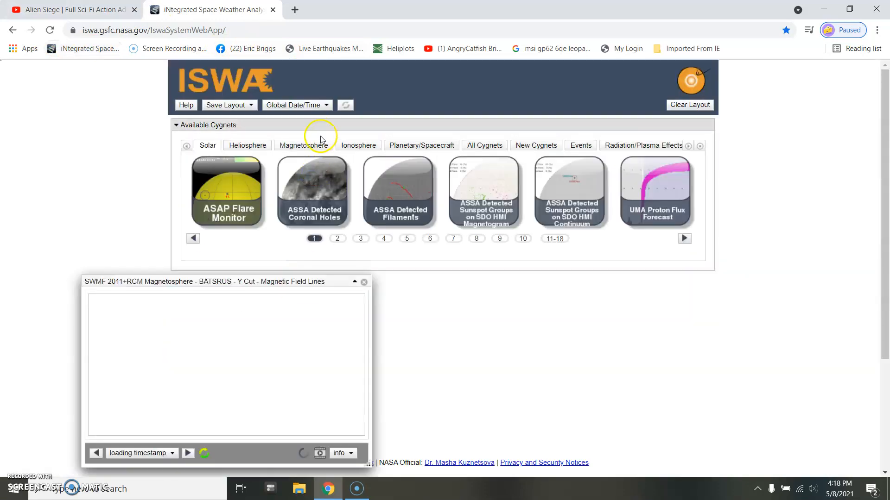
Step: Show the Magnetosphere cygnets in Available Cygnets and go to page 9
{"action": "left_click", "coordinate": [520, 238]}
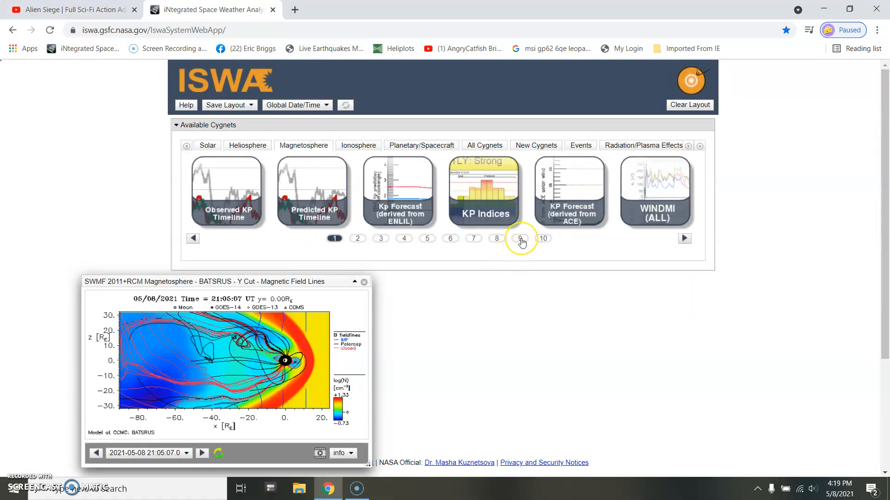
{"action": "left_click", "coordinate": [519, 238]}
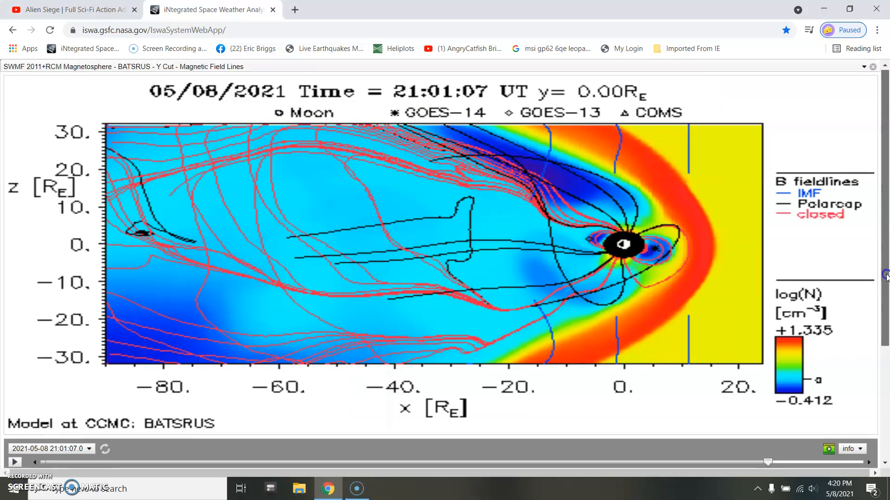
{"action": "scroll", "scroll_direction": "up", "scroll_amount": 3}
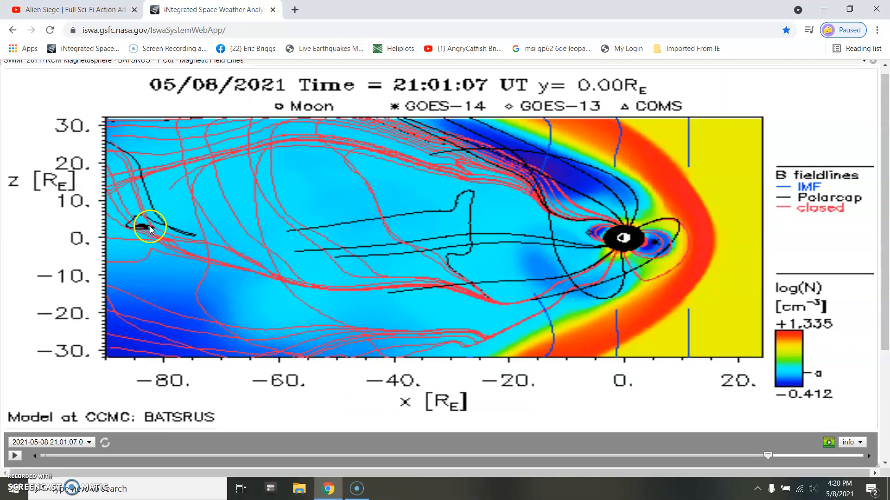
{"action": "mouse_move", "coordinate": [99, 155]}
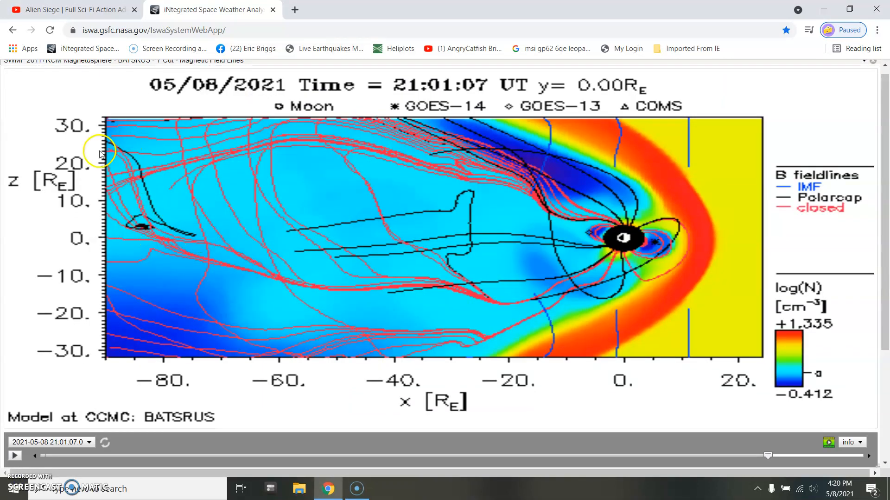
{"action": "mouse_move", "coordinate": [191, 233]}
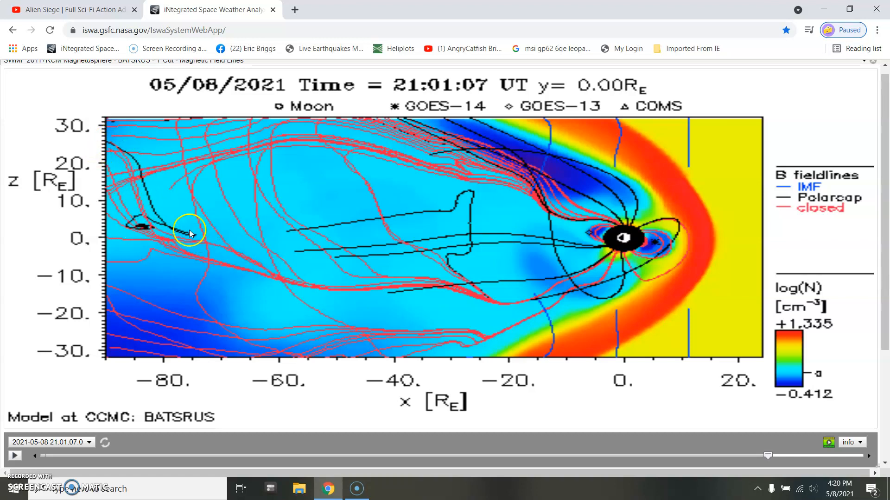
{"action": "mouse_move", "coordinate": [769, 456]}
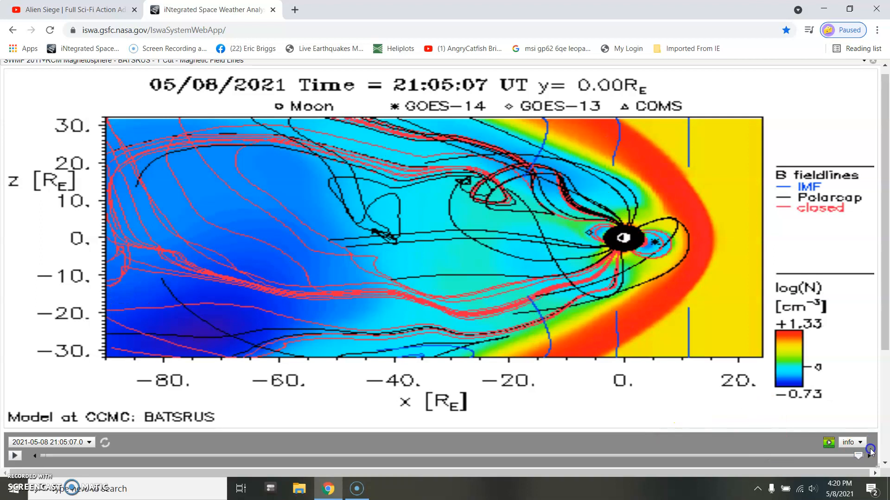
{"action": "mouse_move", "coordinate": [109, 211]}
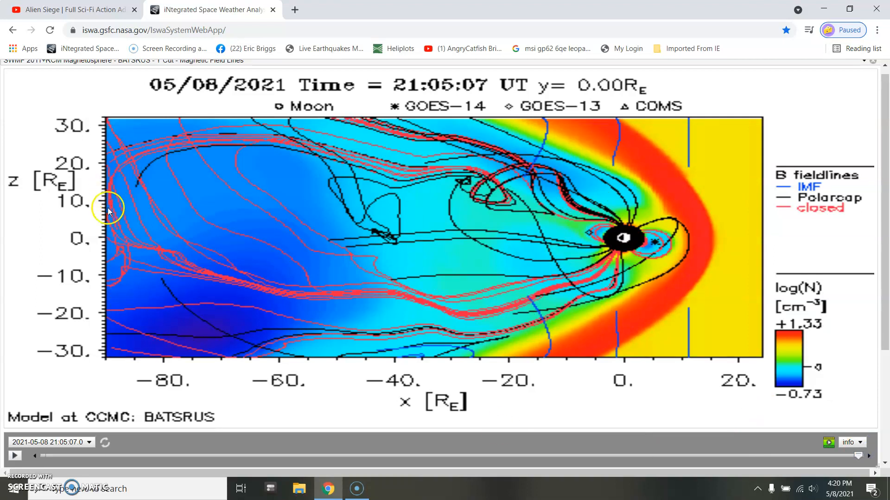
{"action": "mouse_move", "coordinate": [112, 246]}
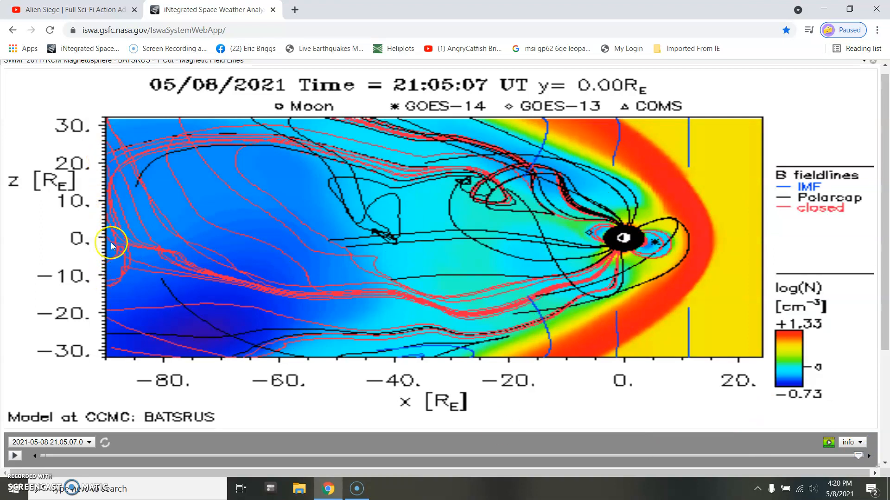
{"action": "mouse_move", "coordinate": [112, 227]}
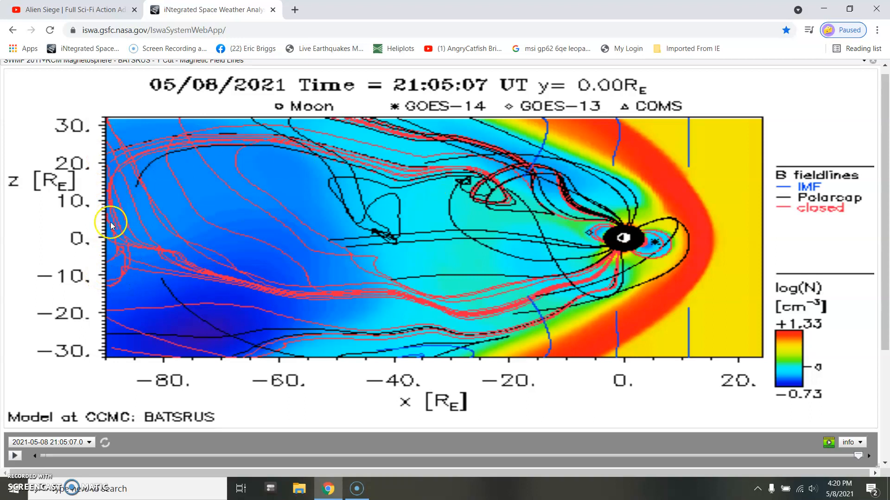
{"action": "mouse_move", "coordinate": [365, 322]}
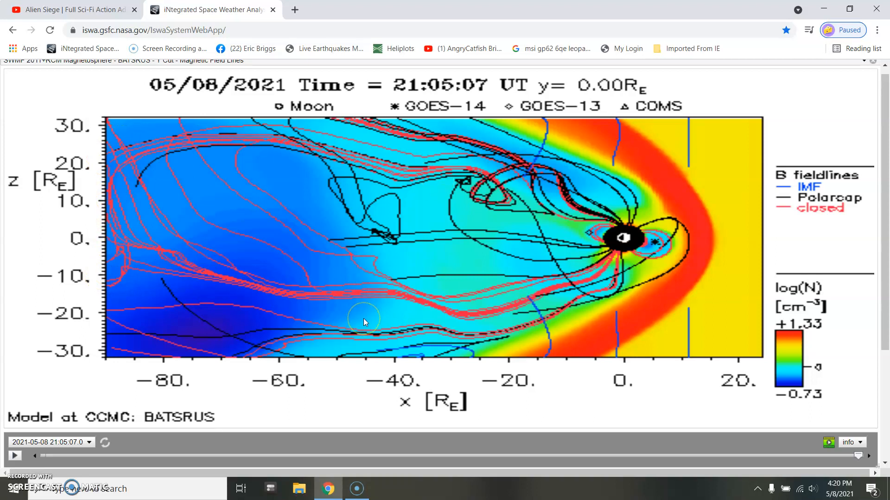
{"action": "mouse_move", "coordinate": [465, 199]}
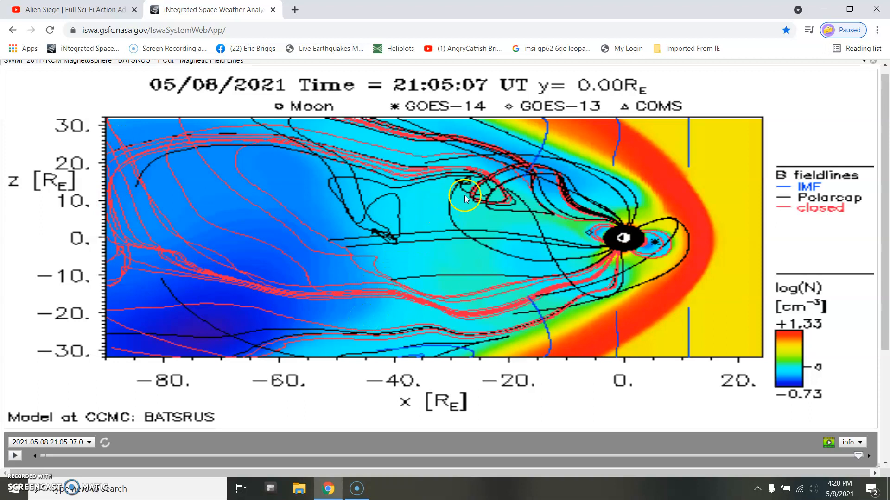
{"action": "mouse_move", "coordinate": [478, 216]}
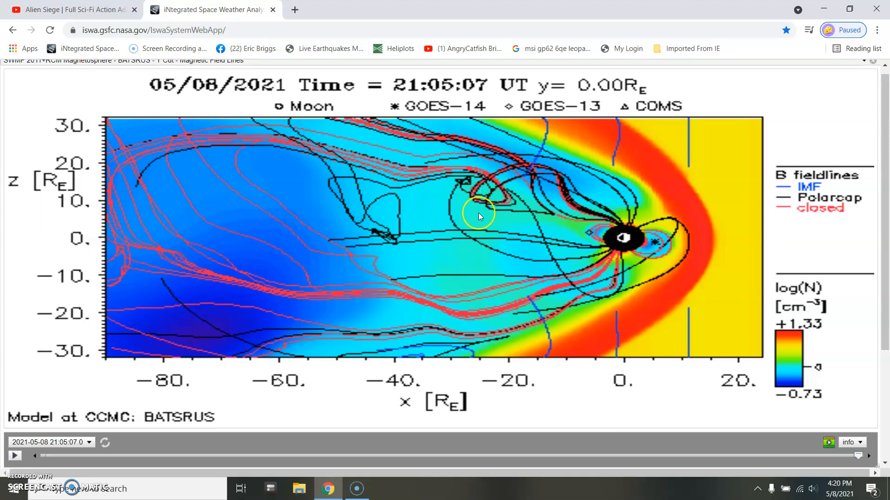
{"action": "mouse_move", "coordinate": [342, 381]}
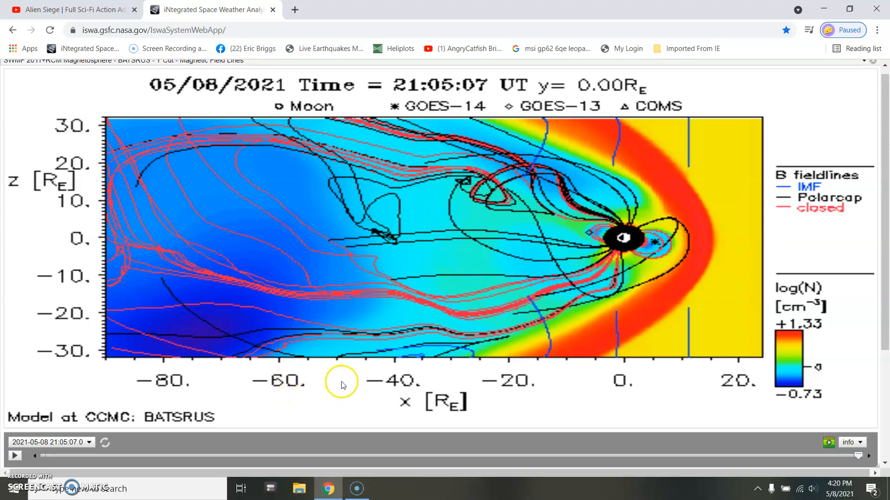
{"action": "mouse_move", "coordinate": [442, 264]}
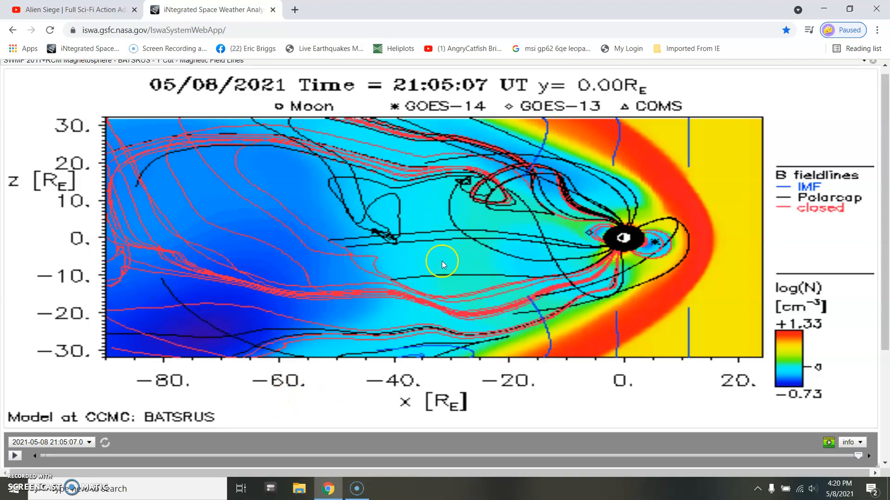
{"action": "mouse_move", "coordinate": [784, 461]}
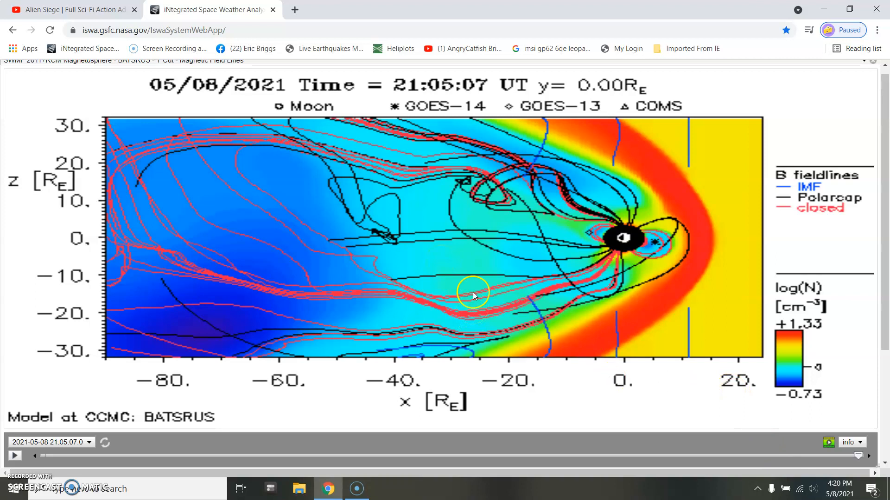
{"action": "mouse_move", "coordinate": [331, 259]}
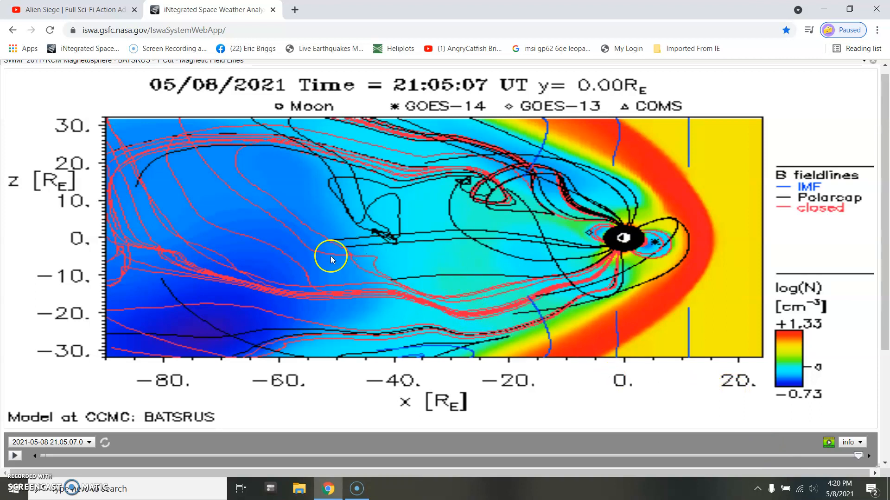
{"action": "mouse_move", "coordinate": [307, 342]}
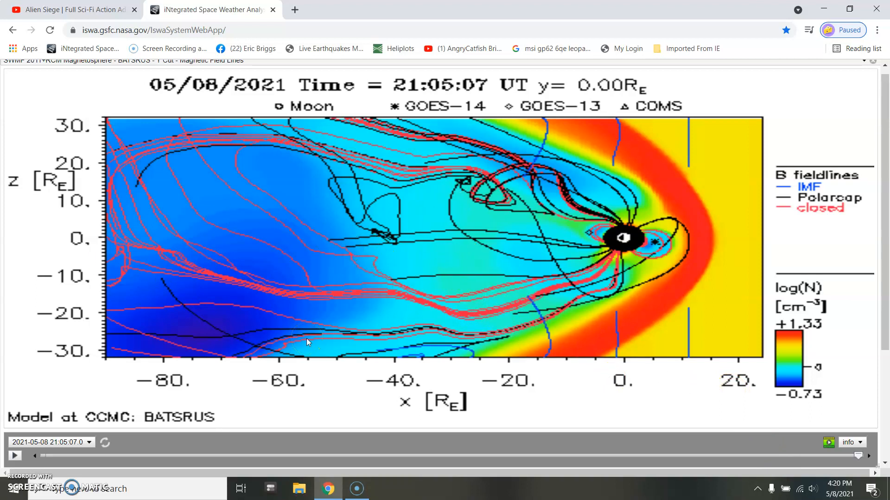
{"action": "mouse_move", "coordinate": [858, 178]}
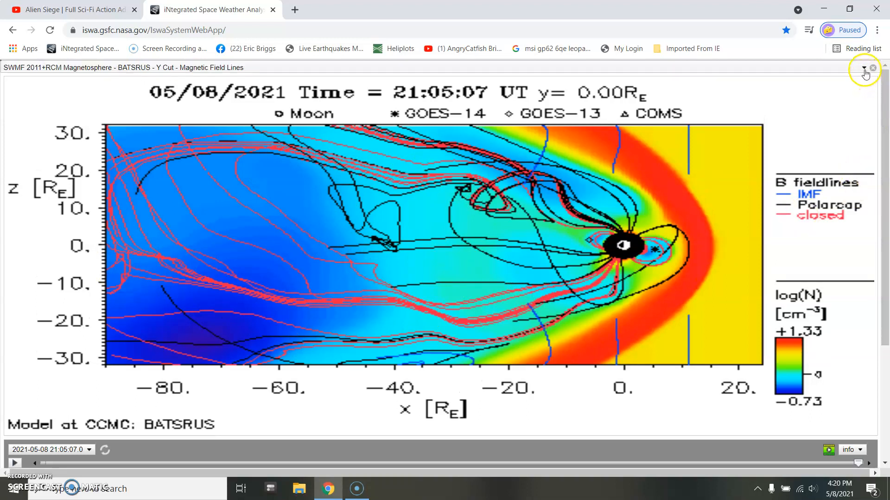
{"action": "left_click", "coordinate": [860, 67]}
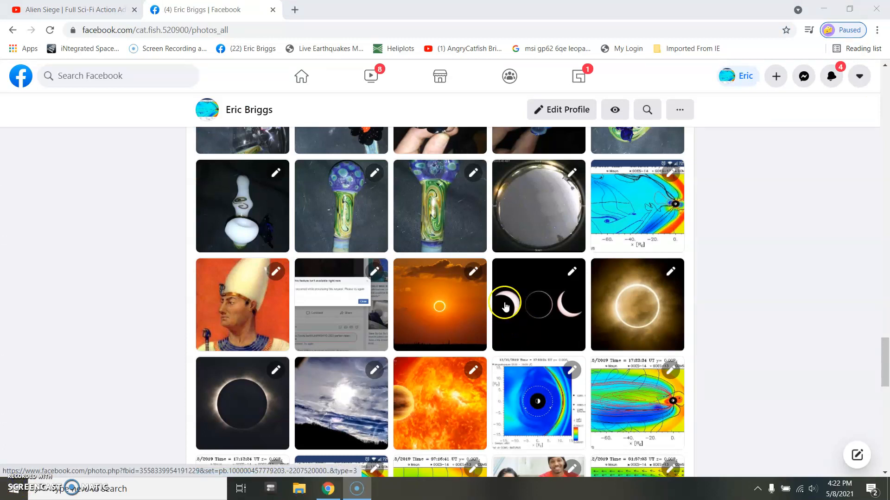
{"action": "mouse_move", "coordinate": [564, 300]}
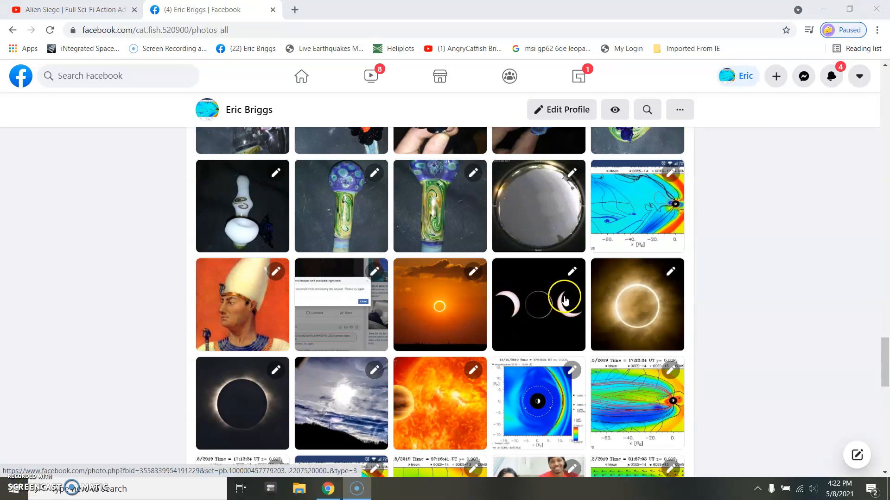
{"action": "mouse_move", "coordinate": [521, 310]}
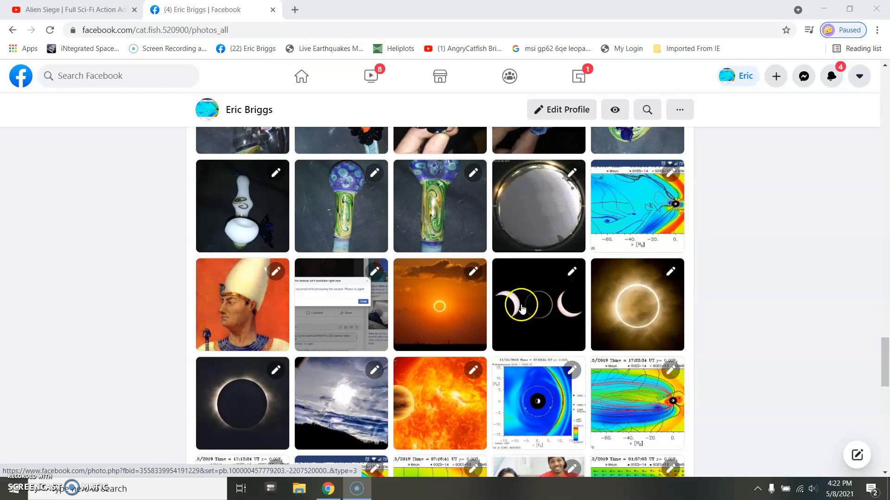
{"action": "mouse_move", "coordinate": [483, 284]}
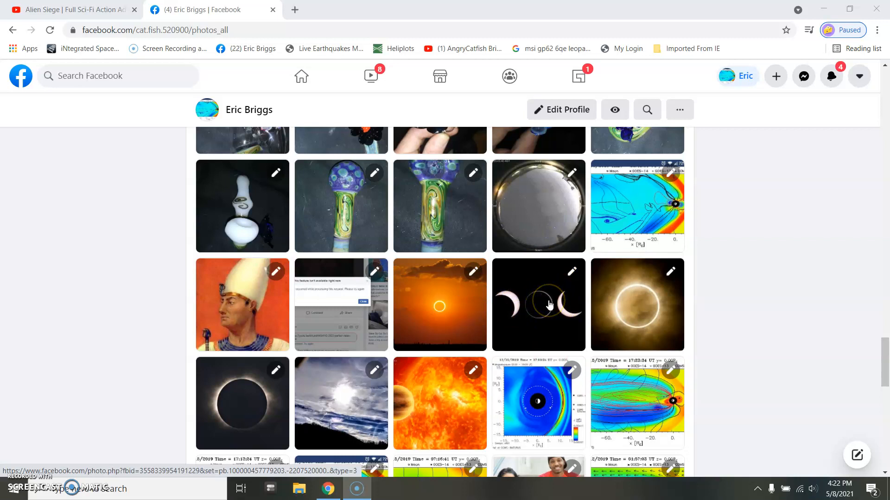
{"action": "mouse_move", "coordinate": [736, 310]}
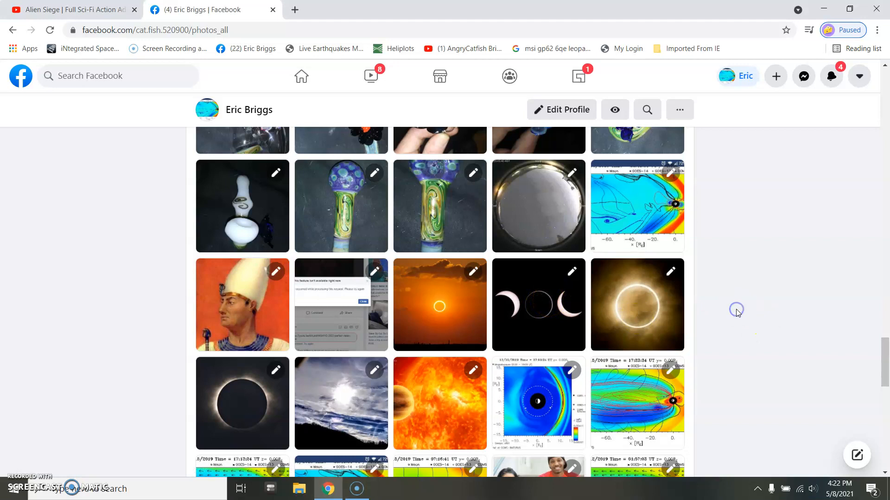
{"action": "mouse_move", "coordinate": [739, 264]}
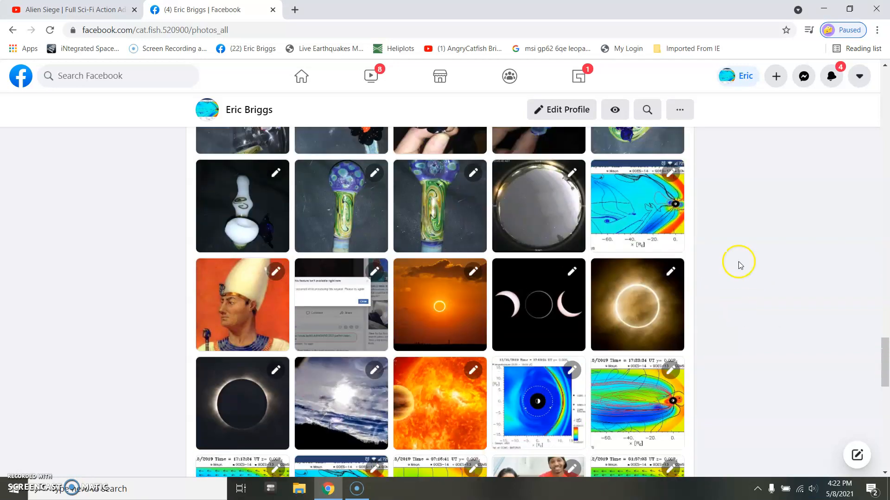
{"action": "mouse_move", "coordinate": [741, 286]}
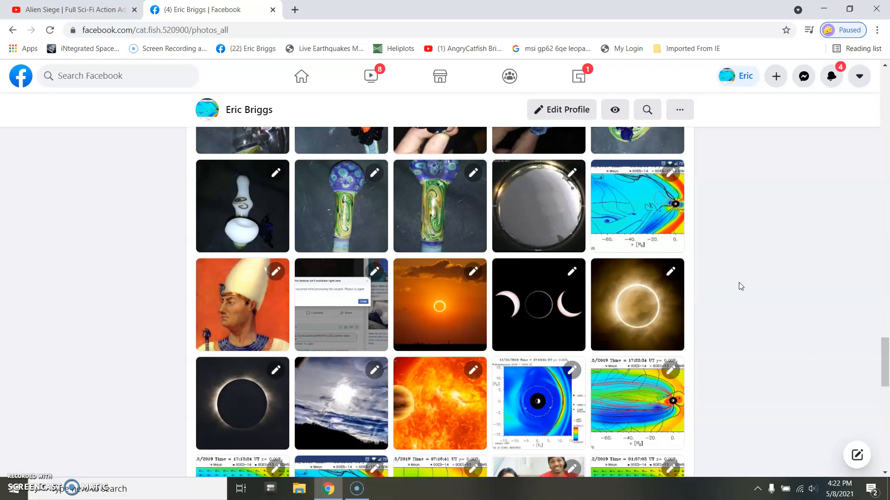
{"action": "mouse_move", "coordinate": [840, 266]}
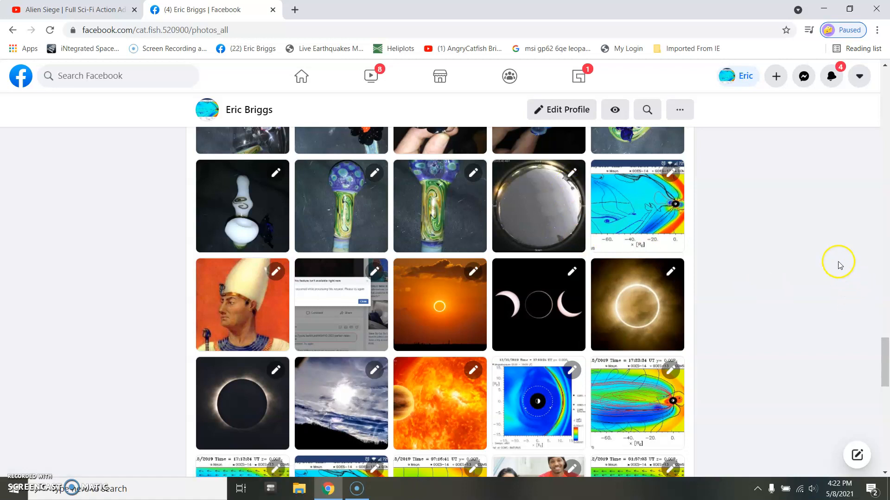
{"action": "mouse_move", "coordinate": [67, 348]}
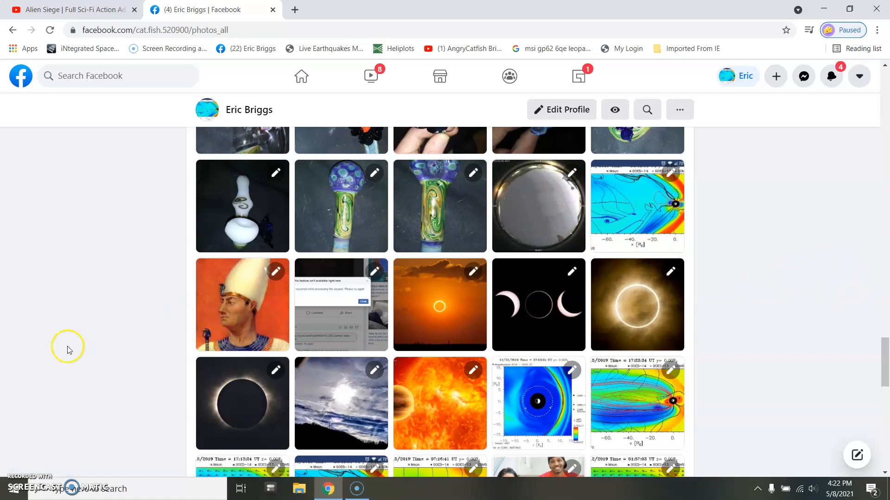
{"action": "mouse_move", "coordinate": [79, 424]}
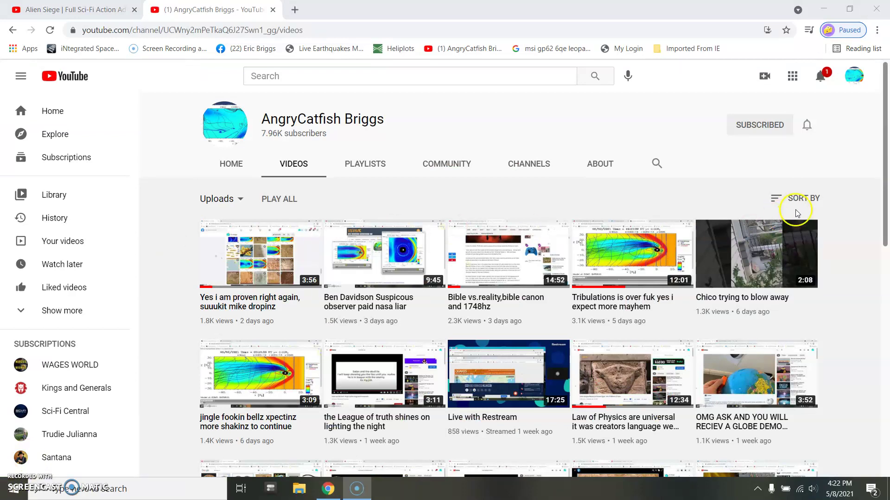
Step: Sort the AngryCatfish Briggs channel's Videos tab by Date added (oldest)
{"action": "left_click", "coordinate": [803, 198]}
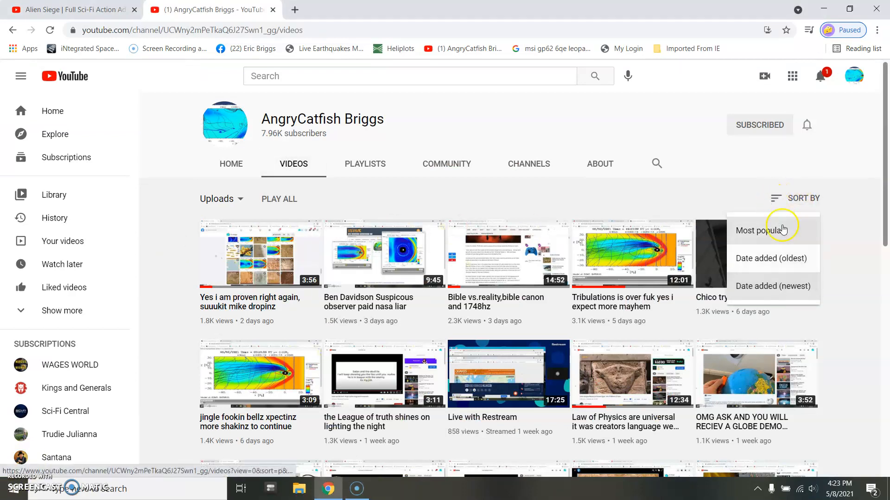
{"action": "mouse_move", "coordinate": [785, 262]}
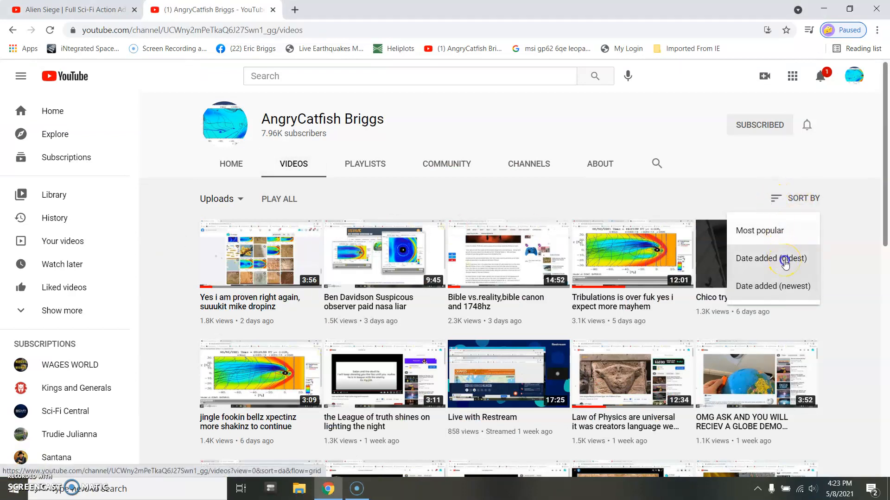
{"action": "left_click", "coordinate": [770, 258]}
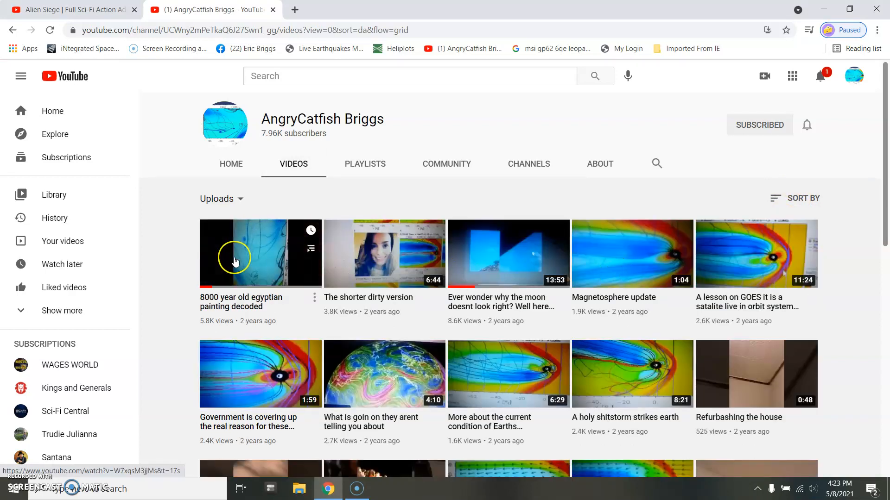
Step: Scroll down the oldest-first video grid past two-year-old uploads to videos from a year ago
{"action": "scroll", "scroll_direction": "down", "scroll_amount": 3}
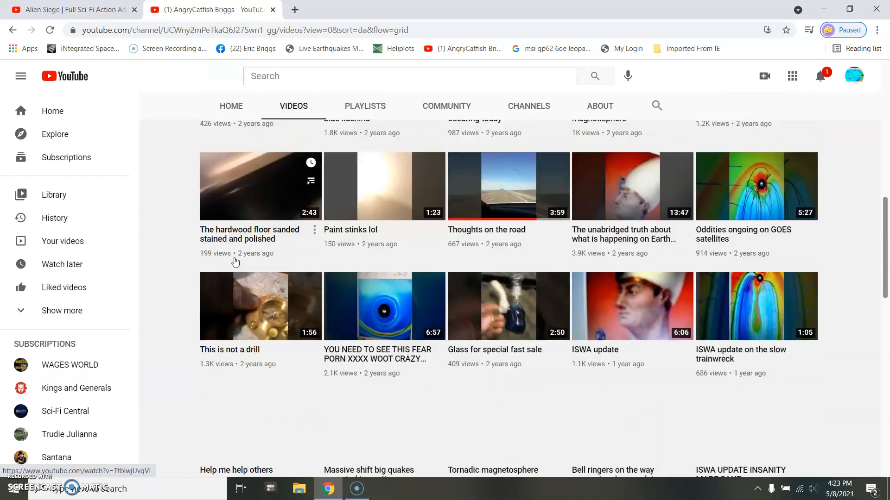
{"action": "scroll", "scroll_direction": "down", "scroll_amount": 3}
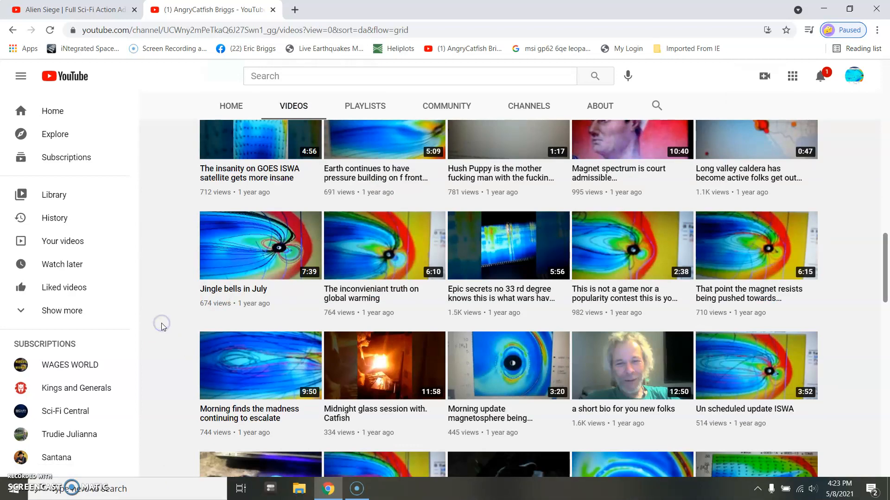
{"action": "scroll", "scroll_direction": "down", "scroll_amount": 3}
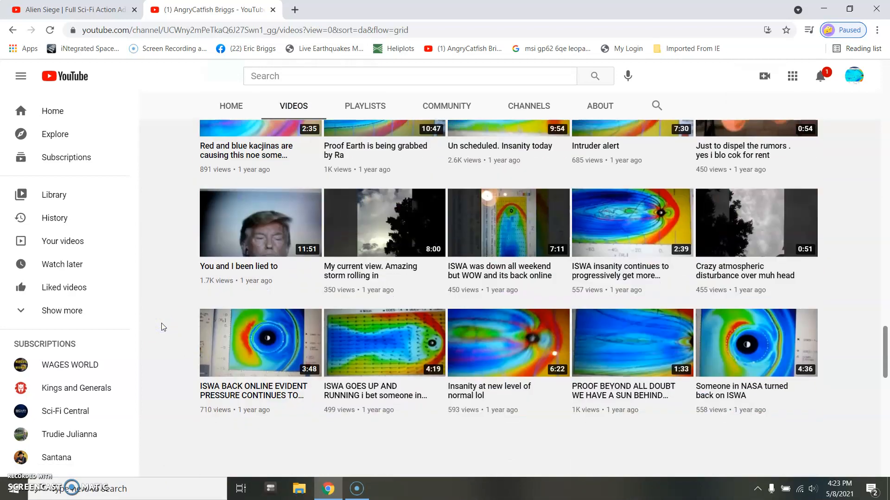
{"action": "scroll", "scroll_direction": "down", "scroll_amount": 3}
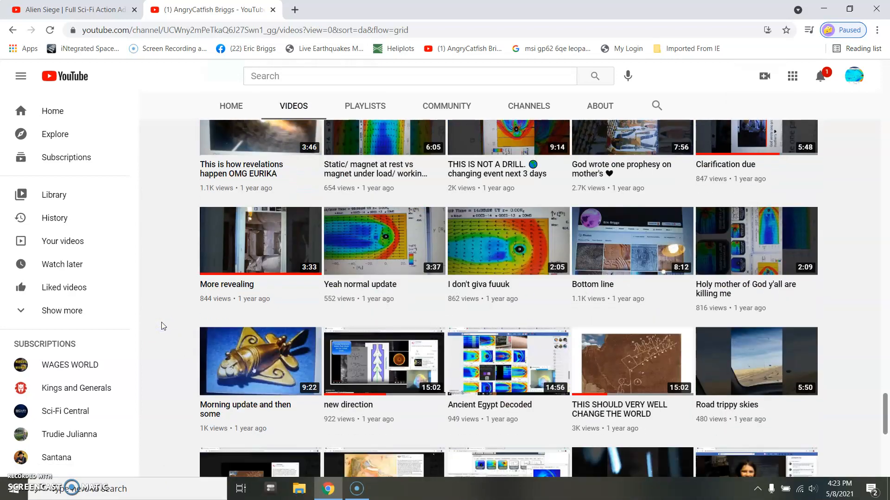
{"action": "scroll", "scroll_direction": "down", "scroll_amount": 3}
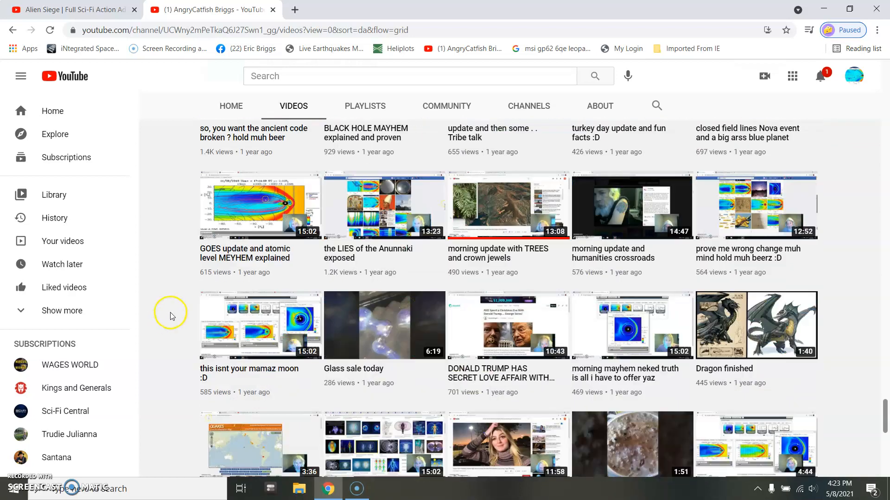
{"action": "scroll", "scroll_direction": "down", "scroll_amount": 3}
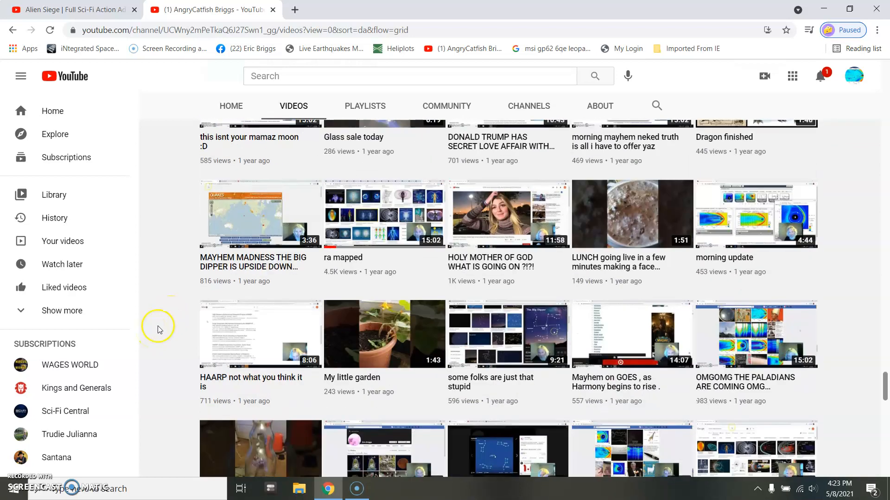
{"action": "scroll", "scroll_direction": "down", "scroll_amount": 3}
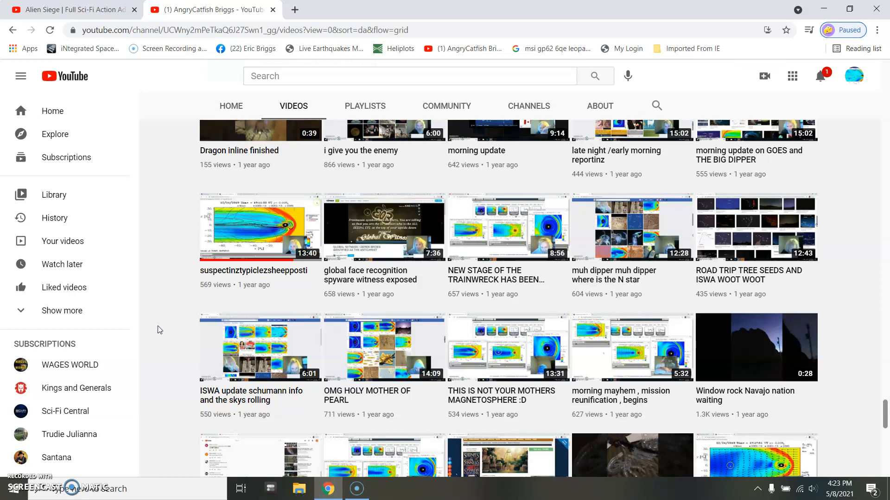
{"action": "scroll", "scroll_direction": "down", "scroll_amount": 3}
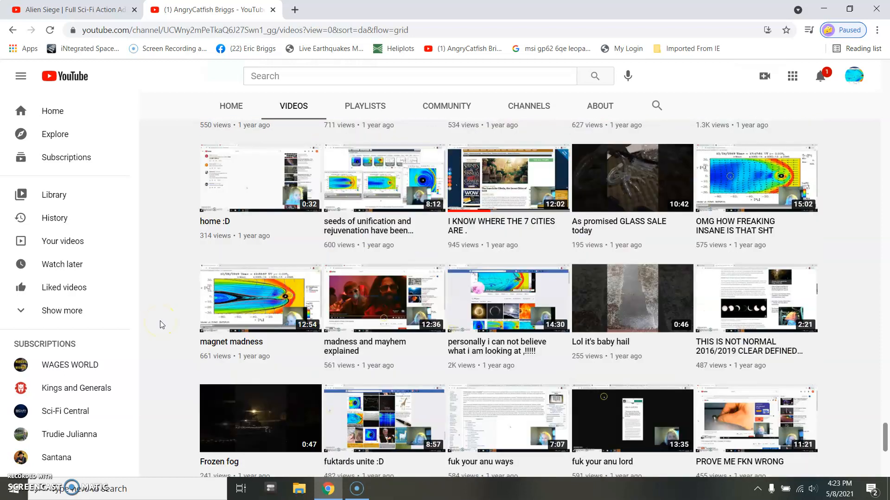
{"action": "mouse_move", "coordinate": [163, 321]}
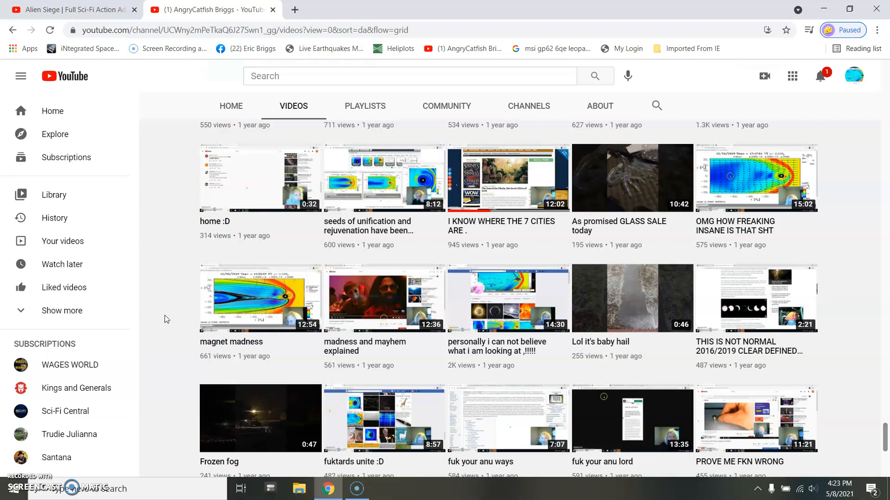
{"action": "mouse_move", "coordinate": [171, 282]}
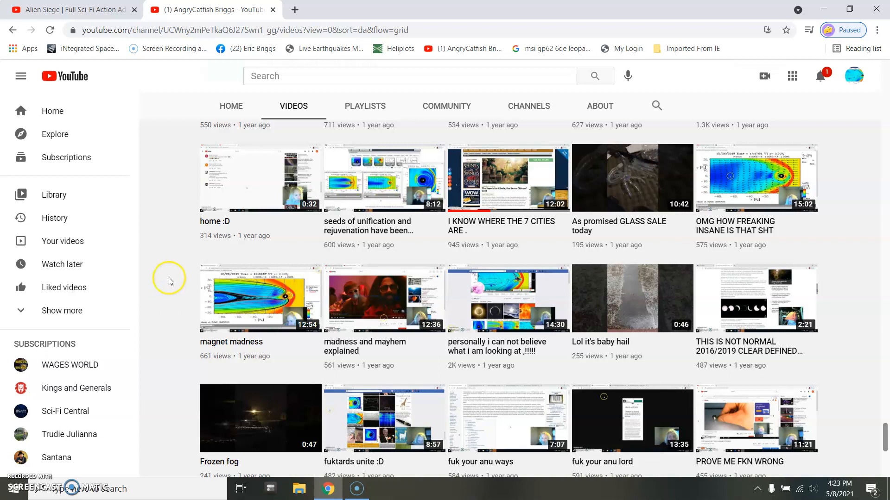
{"action": "mouse_move", "coordinate": [162, 293]}
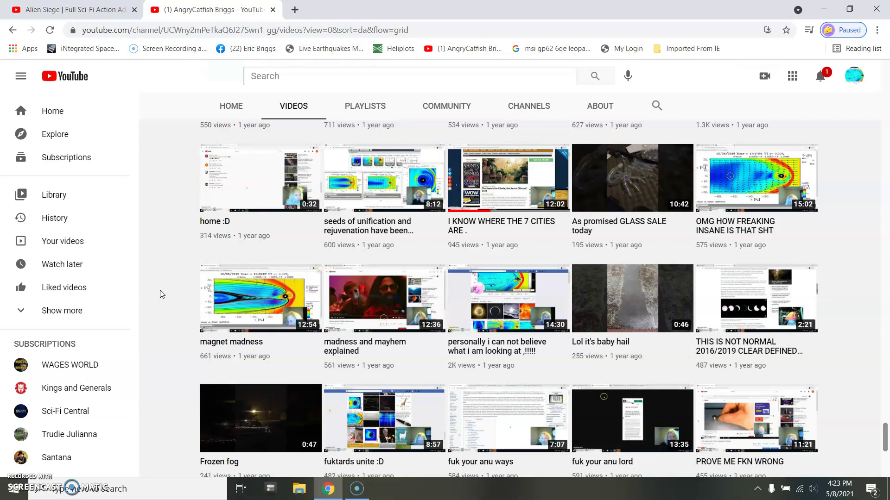
{"action": "mouse_move", "coordinate": [154, 308]}
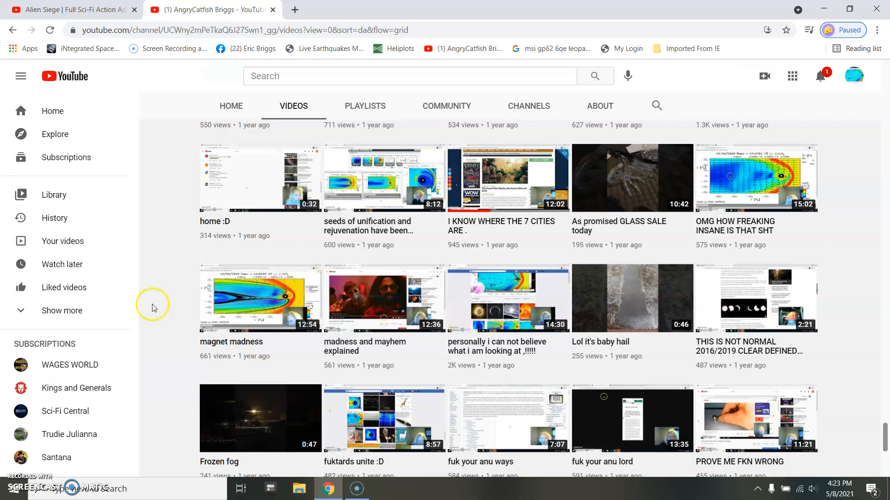
{"action": "mouse_move", "coordinate": [182, 370]}
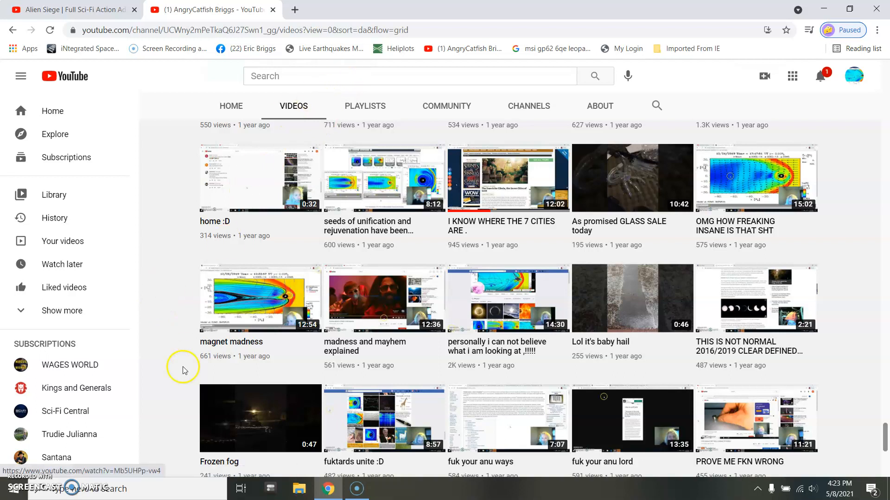
{"action": "mouse_move", "coordinate": [169, 367]}
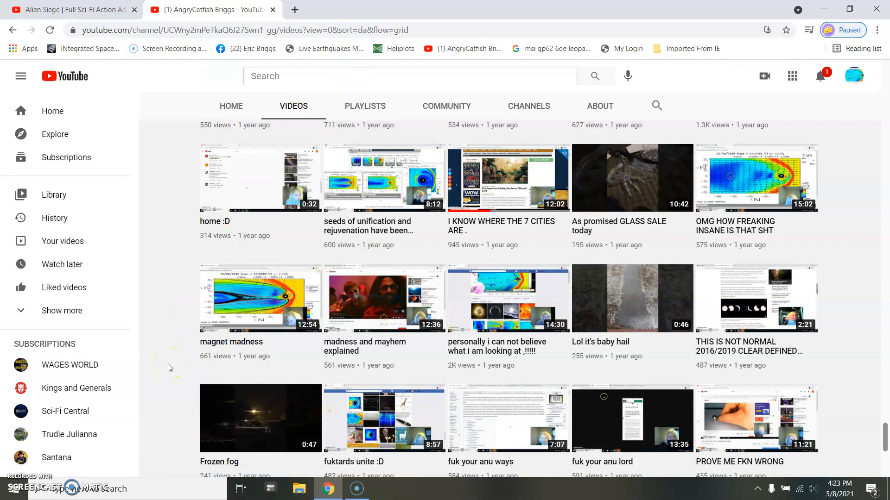
Step: Scroll further down the video grid to uploads from 9 months ago like Cool cliff stuffs and Fear i smell it
{"action": "scroll", "scroll_direction": "down", "scroll_amount": 3}
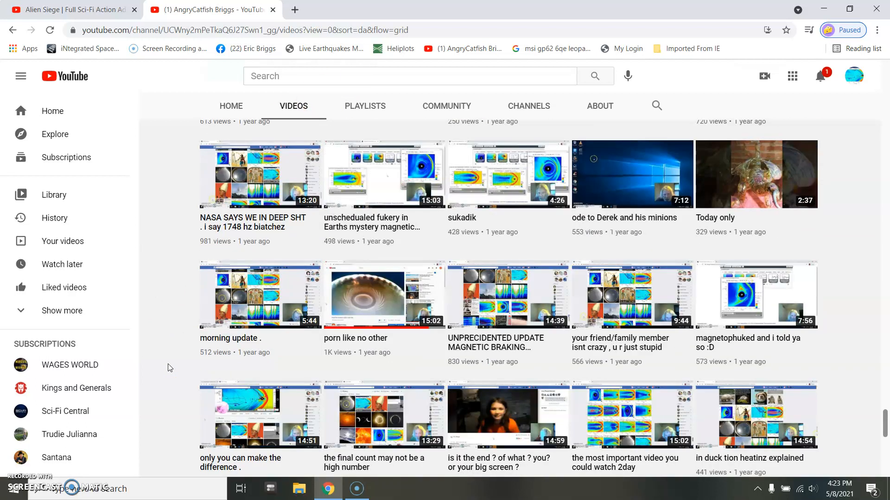
{"action": "scroll", "scroll_direction": "down", "scroll_amount": 3}
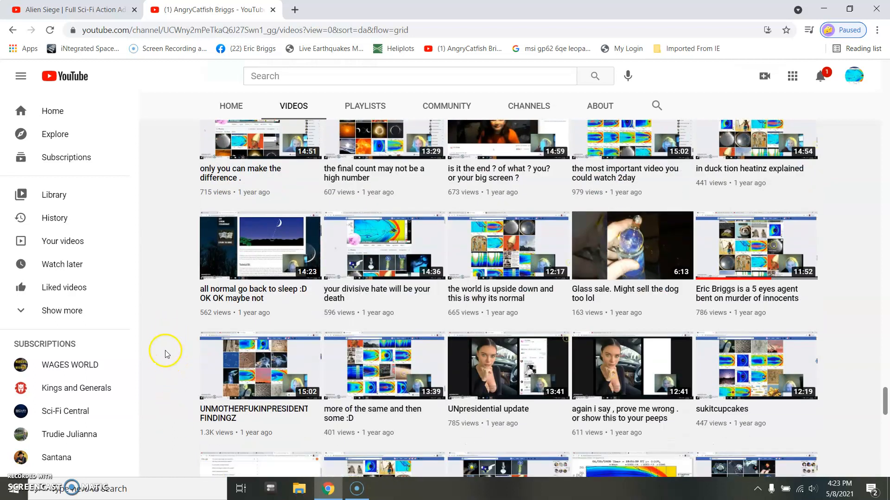
{"action": "scroll", "scroll_direction": "down", "scroll_amount": 3}
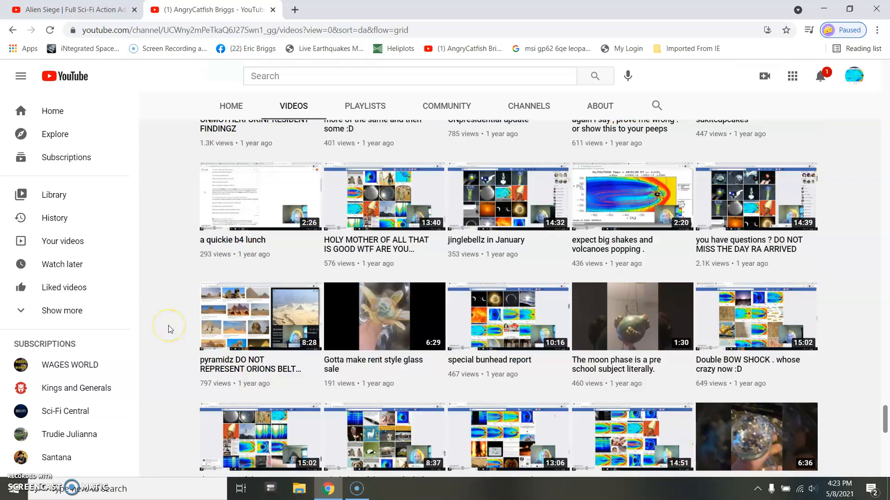
{"action": "scroll", "scroll_direction": "down", "scroll_amount": 3}
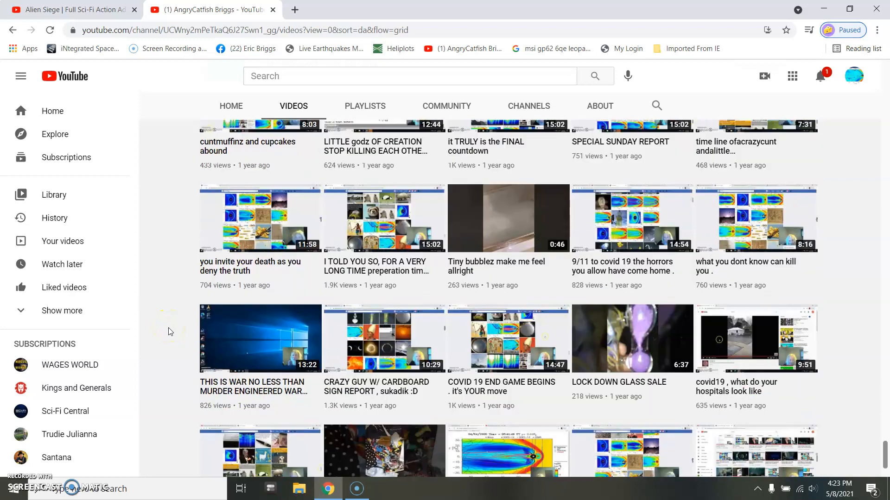
{"action": "scroll", "scroll_direction": "down", "scroll_amount": 3}
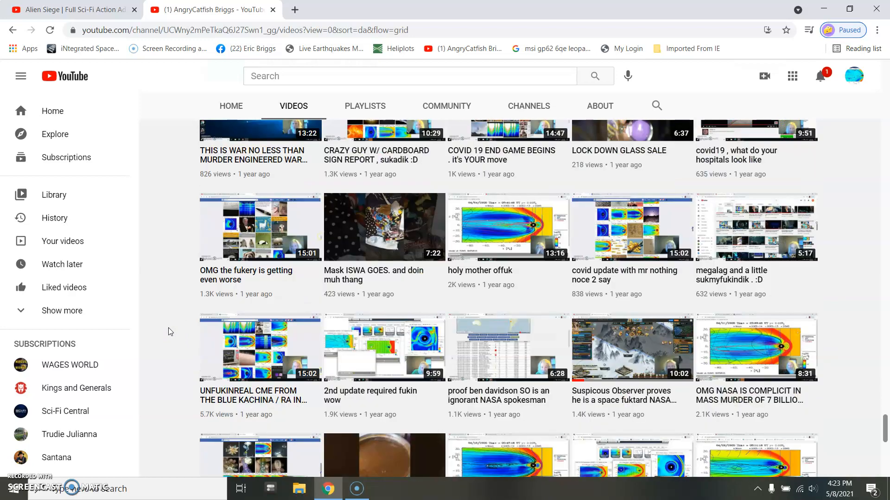
{"action": "scroll", "scroll_direction": "down", "scroll_amount": 3}
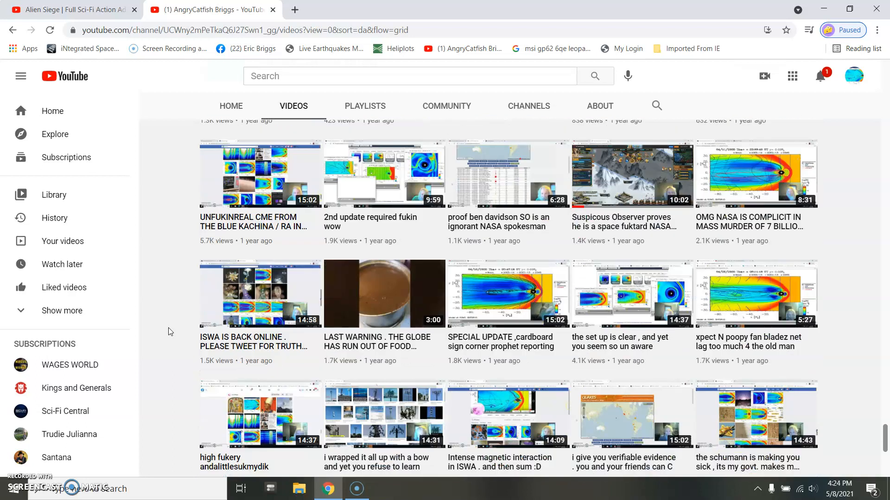
{"action": "scroll", "scroll_direction": "down", "scroll_amount": 3}
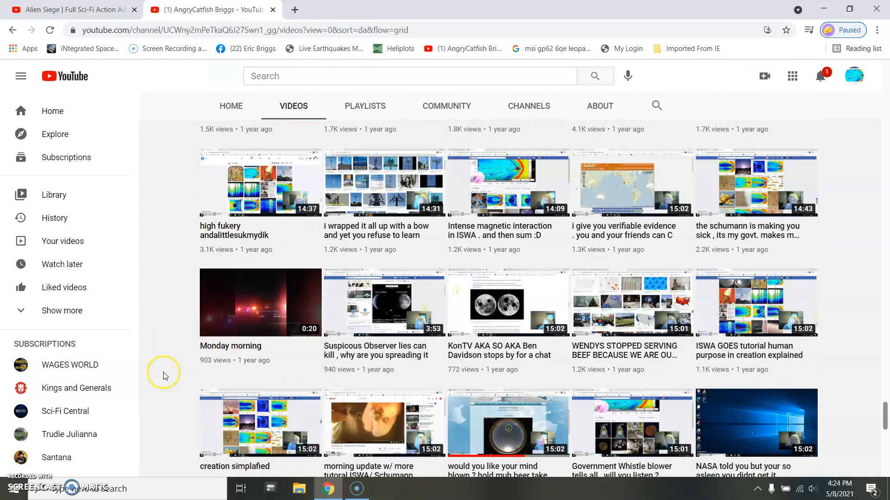
{"action": "scroll", "scroll_direction": "down", "scroll_amount": 3}
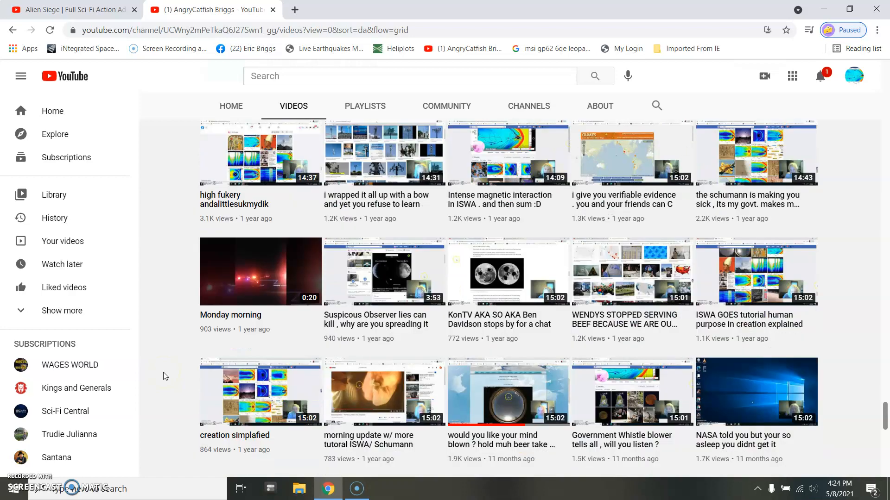
{"action": "scroll", "scroll_direction": "down", "scroll_amount": 3}
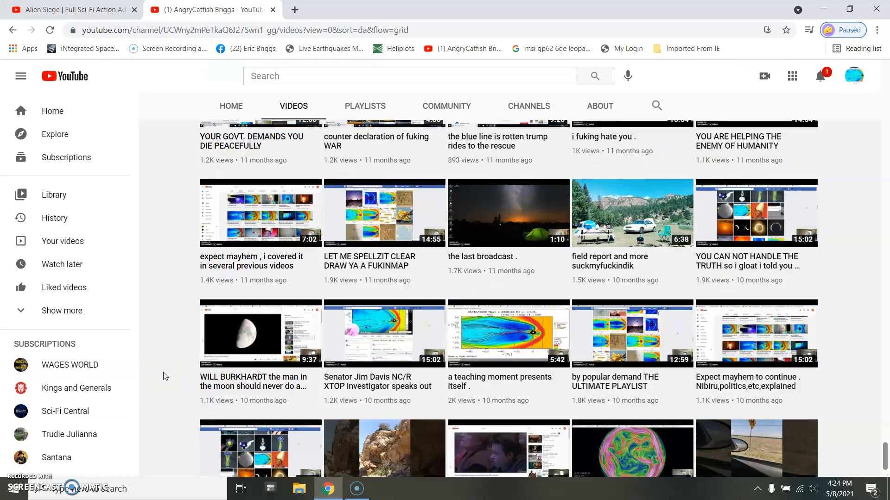
{"action": "scroll", "scroll_direction": "down", "scroll_amount": 3}
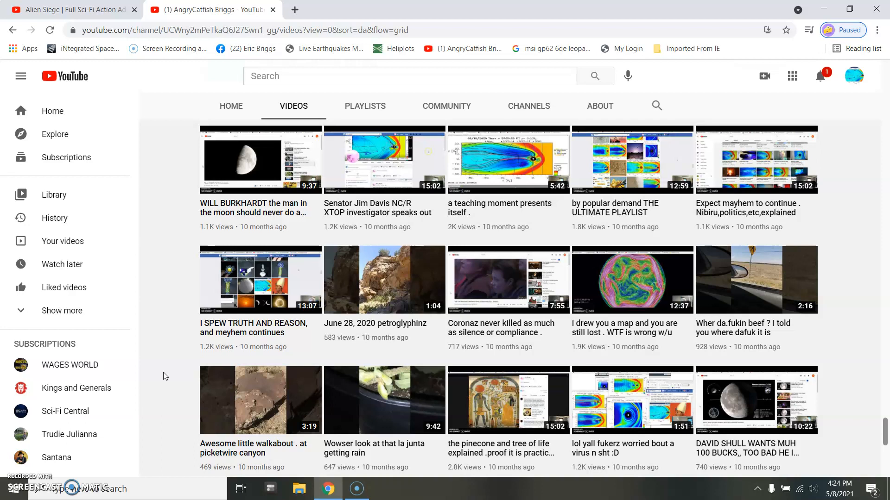
{"action": "scroll", "scroll_direction": "down", "scroll_amount": 3}
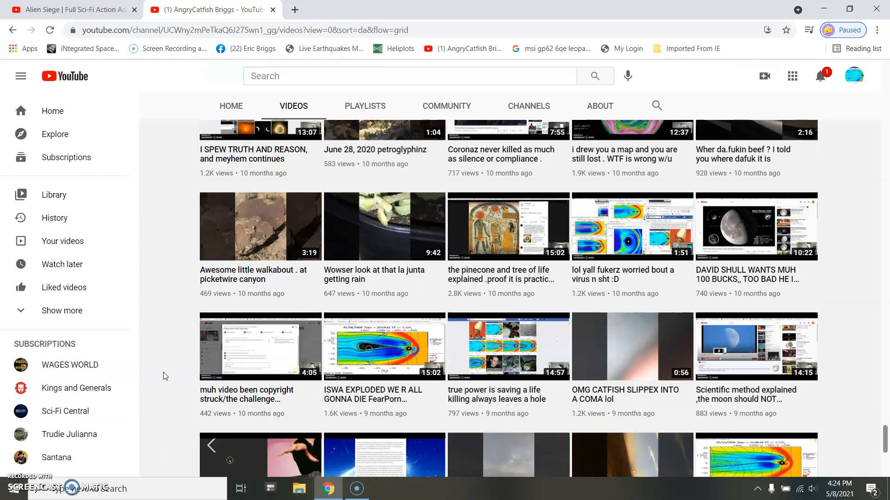
{"action": "scroll", "scroll_direction": "down", "scroll_amount": 3}
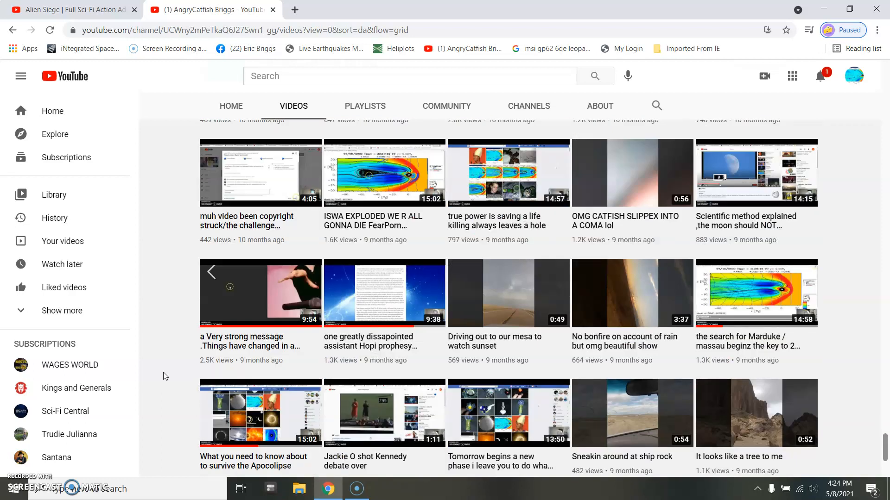
{"action": "mouse_move", "coordinate": [163, 385]}
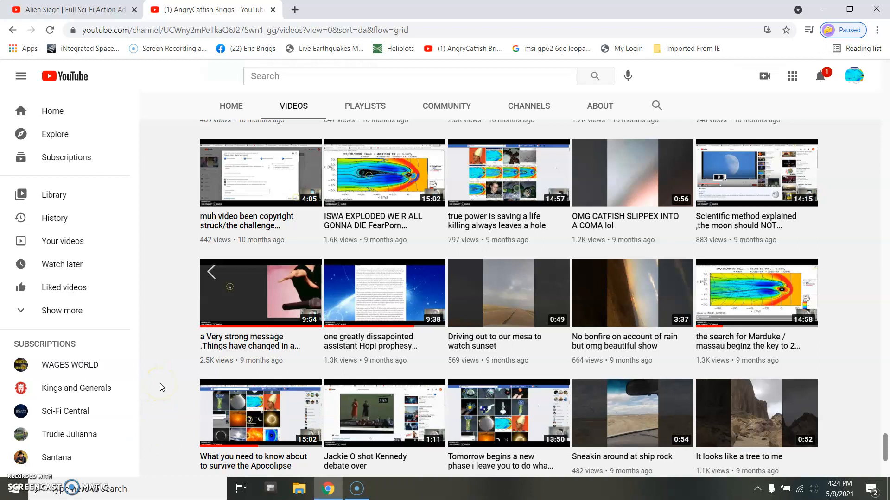
{"action": "scroll", "scroll_direction": "down", "scroll_amount": 3}
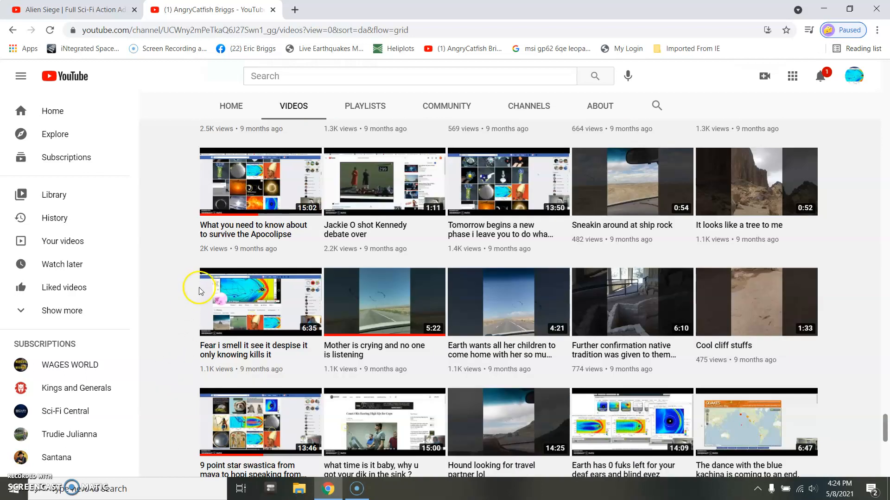
{"action": "mouse_move", "coordinate": [166, 409]}
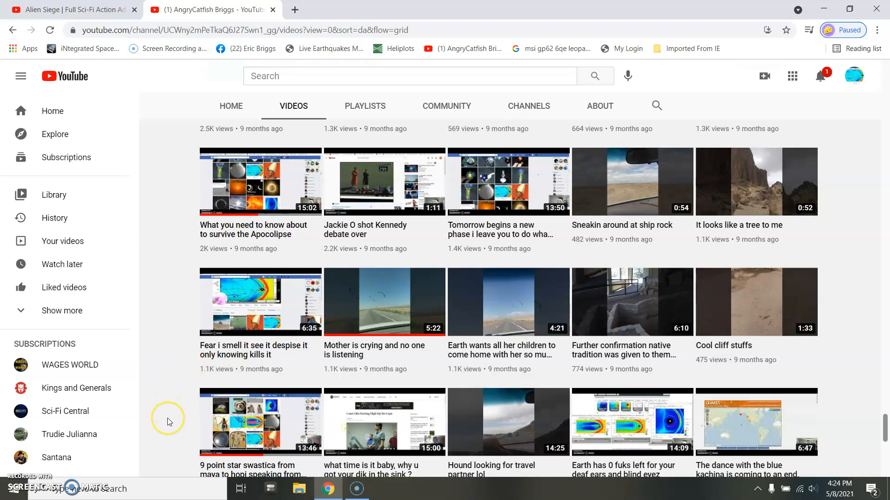
{"action": "mouse_move", "coordinate": [169, 421]}
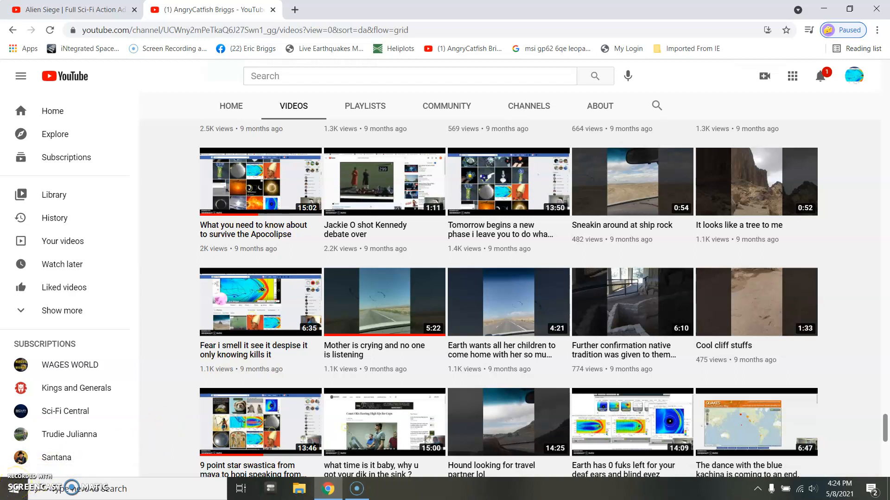
{"action": "mouse_move", "coordinate": [371, 210]}
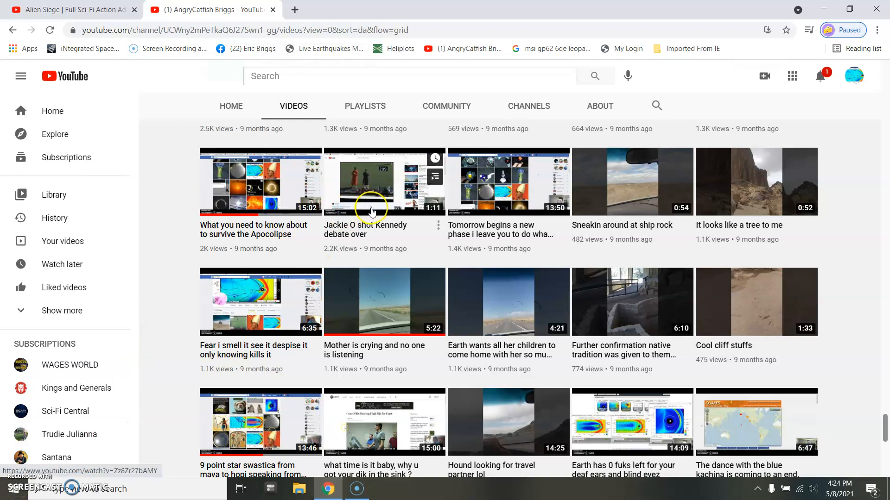
{"action": "mouse_move", "coordinate": [371, 211]}
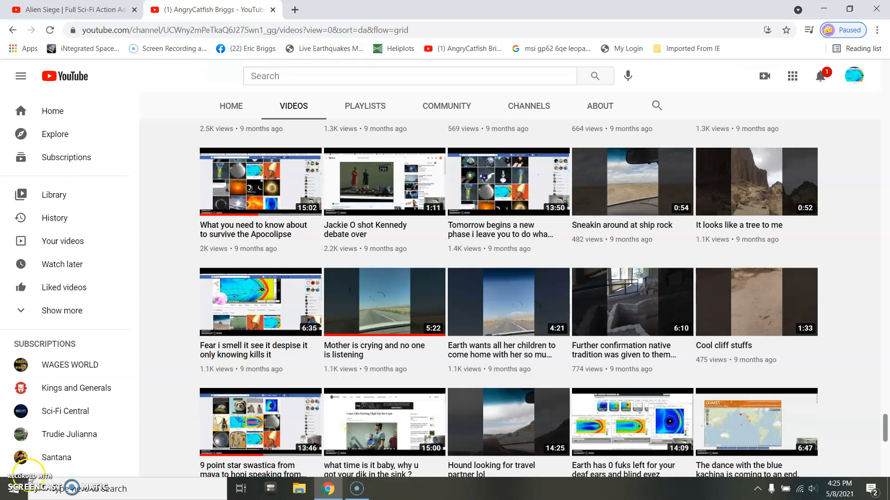
{"action": "mouse_move", "coordinate": [170, 373]}
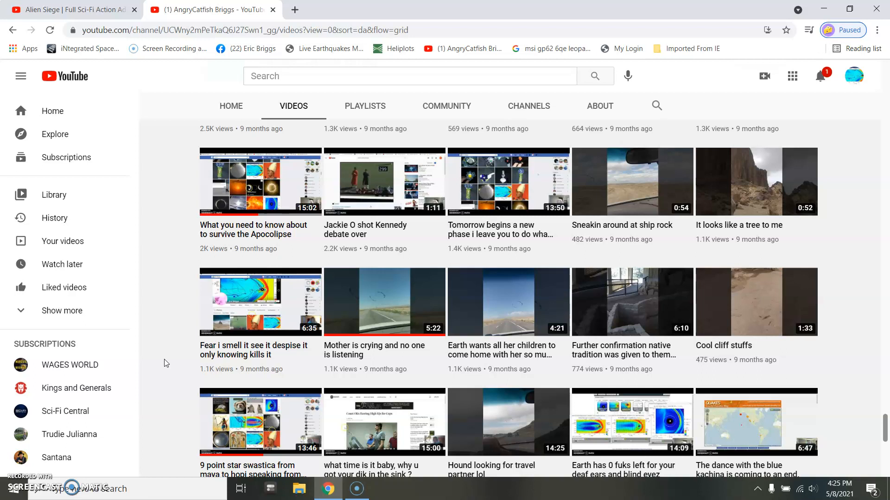
{"action": "mouse_move", "coordinate": [138, 347]}
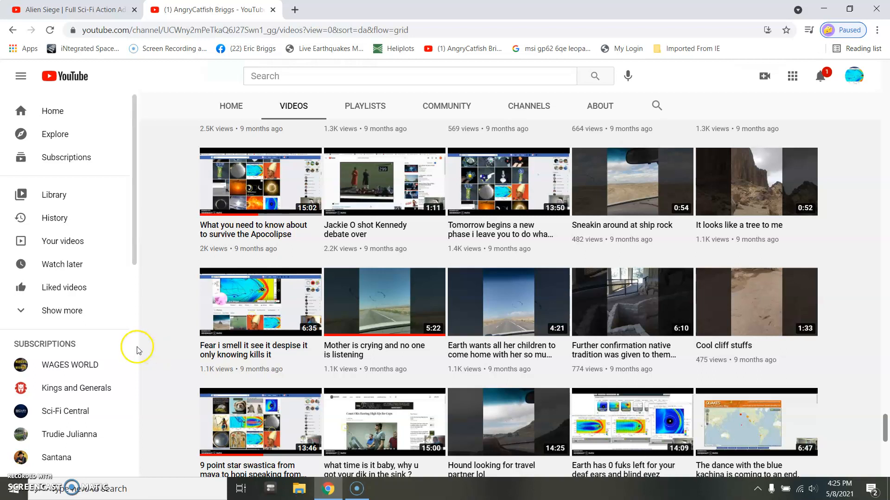
{"action": "mouse_move", "coordinate": [172, 340]}
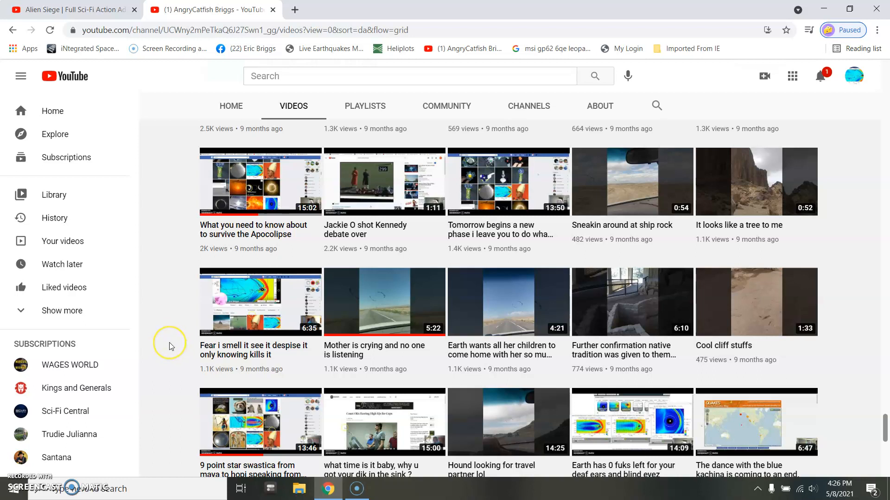
{"action": "mouse_move", "coordinate": [168, 346]}
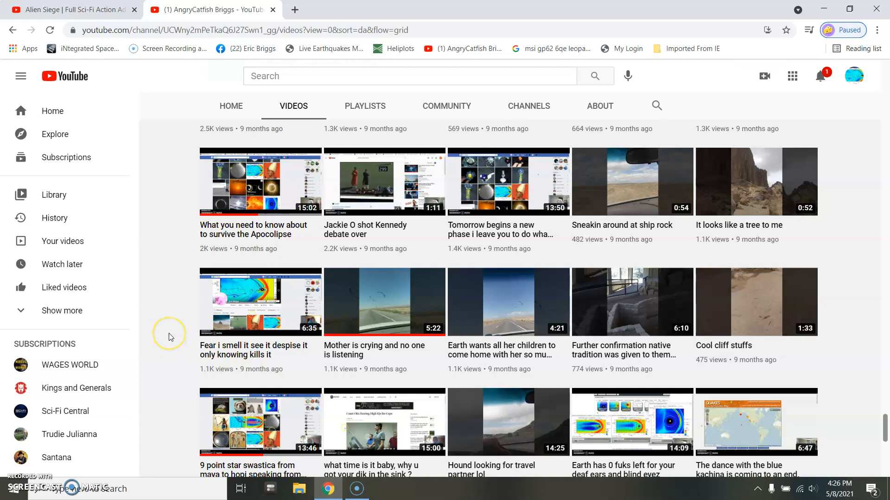
{"action": "mouse_move", "coordinate": [169, 334]}
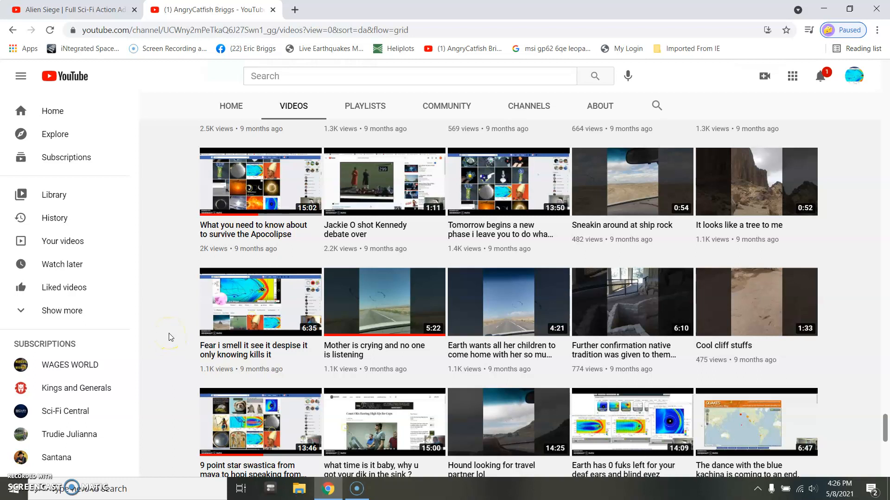
{"action": "mouse_move", "coordinate": [157, 367]}
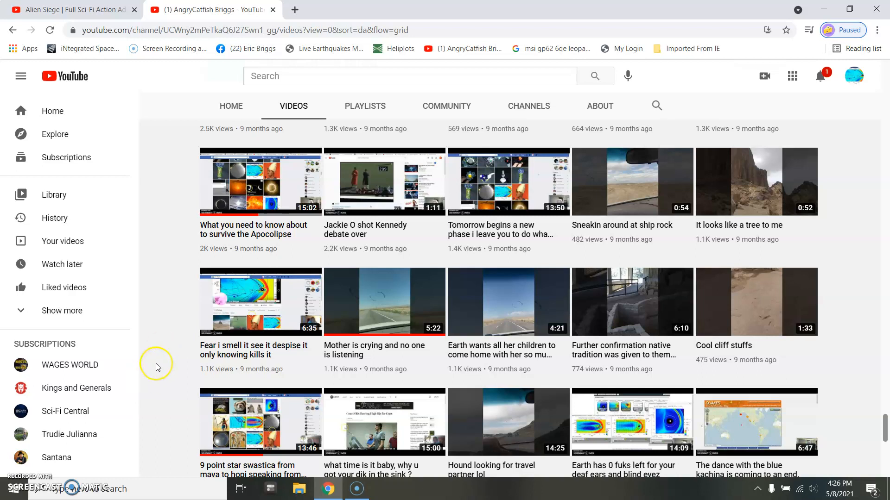
{"action": "mouse_move", "coordinate": [158, 366]}
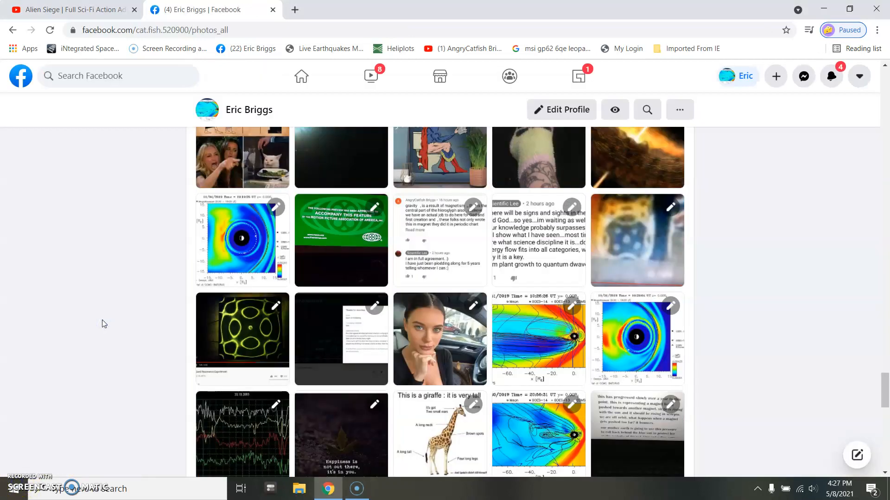
{"action": "mouse_move", "coordinate": [218, 348]}
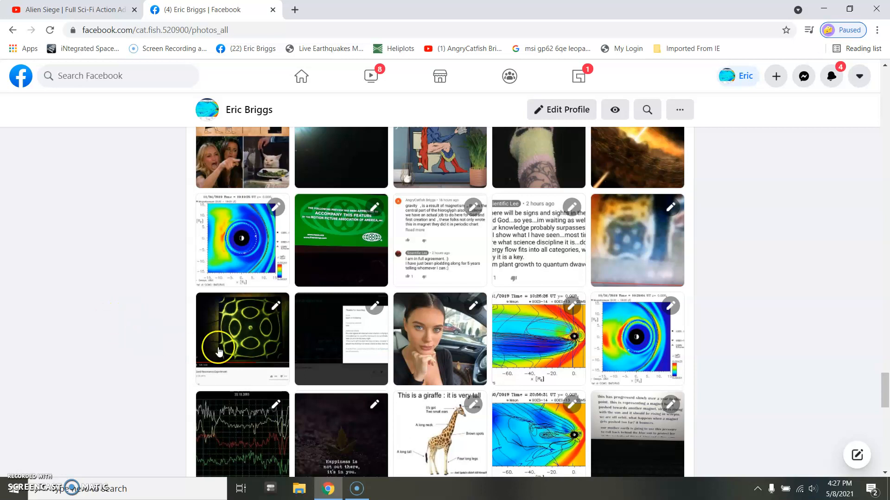
{"action": "mouse_move", "coordinate": [645, 243]}
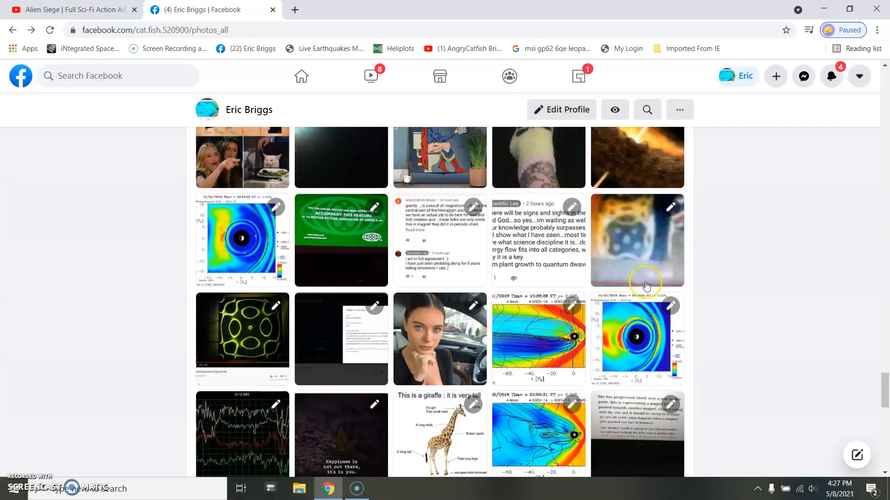
{"action": "left_click", "coordinate": [340, 239]}
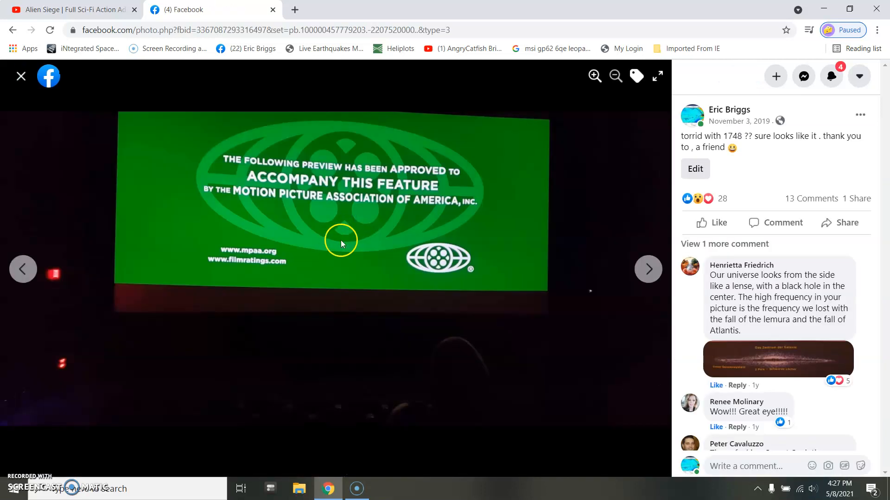
{"action": "mouse_move", "coordinate": [316, 123]}
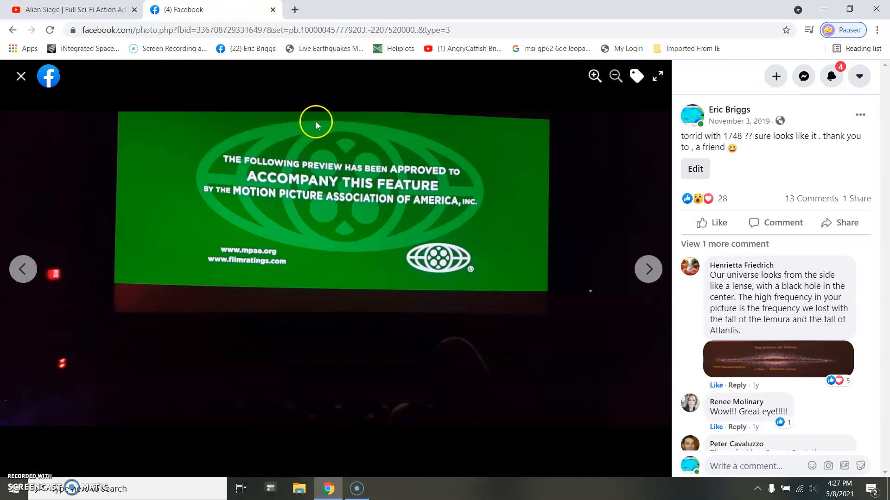
{"action": "mouse_move", "coordinate": [21, 76]}
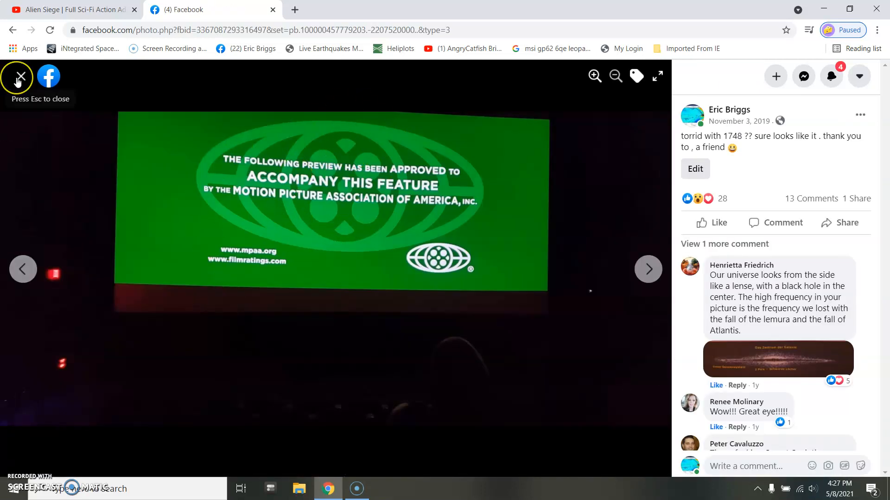
{"action": "left_click", "coordinate": [17, 75]}
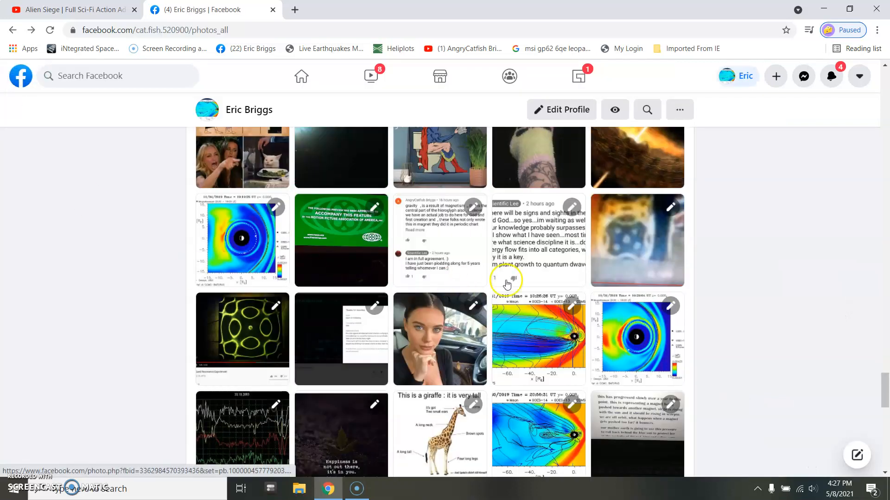
{"action": "mouse_move", "coordinate": [264, 337]}
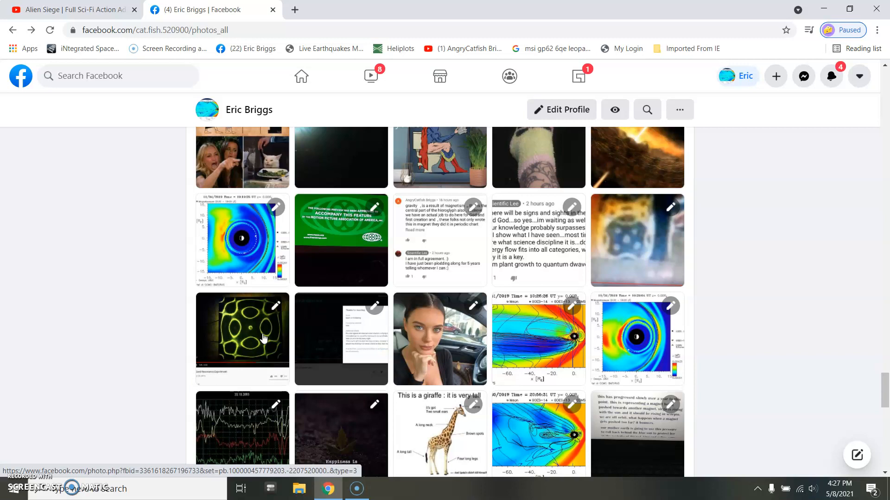
{"action": "mouse_move", "coordinate": [634, 250]}
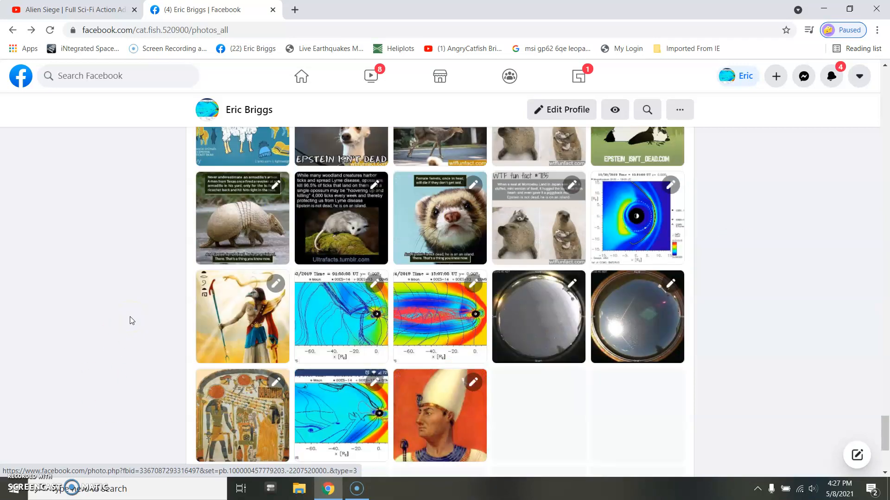
Step: View the blue magnetosphere plot photo with its comments, then return to the AngryCatfish Briggs channel page
{"action": "scroll", "scroll_direction": "down", "scroll_amount": 3}
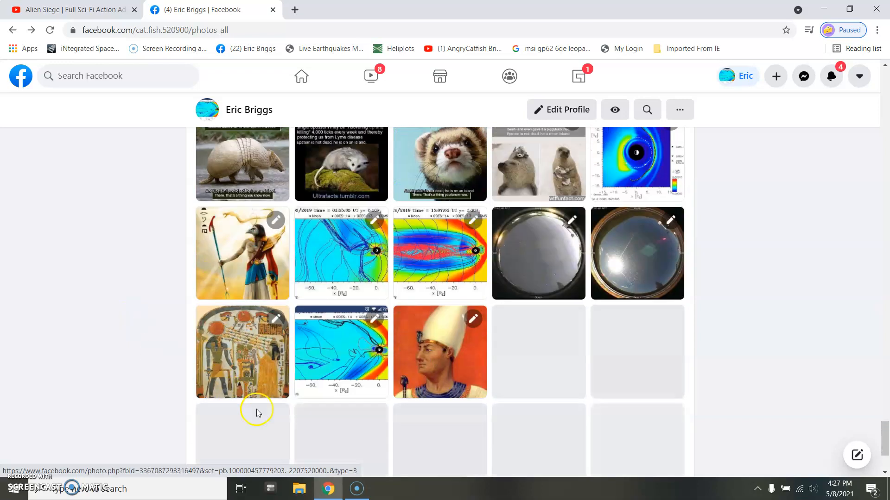
{"action": "mouse_move", "coordinate": [251, 352]}
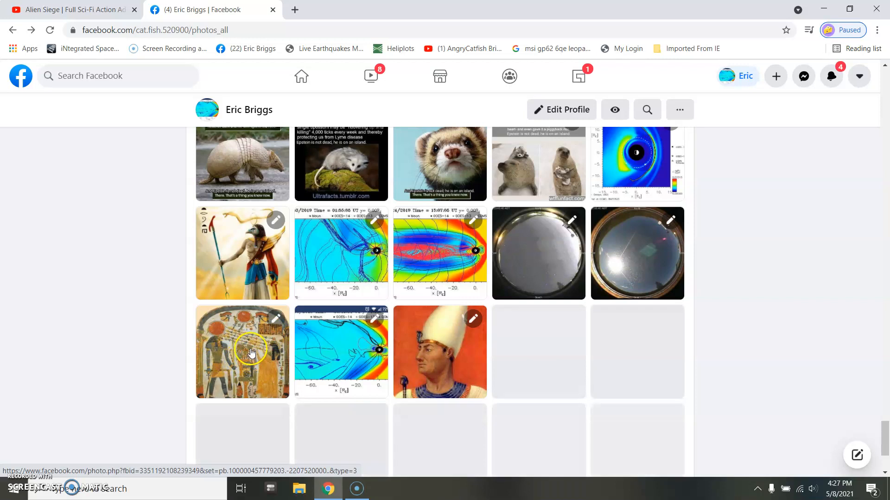
{"action": "mouse_move", "coordinate": [331, 249]}
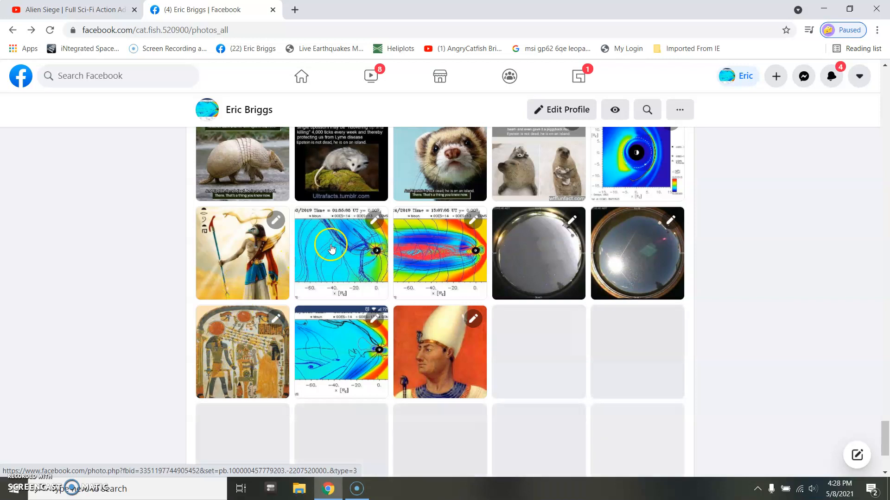
{"action": "left_click", "coordinate": [340, 248]}
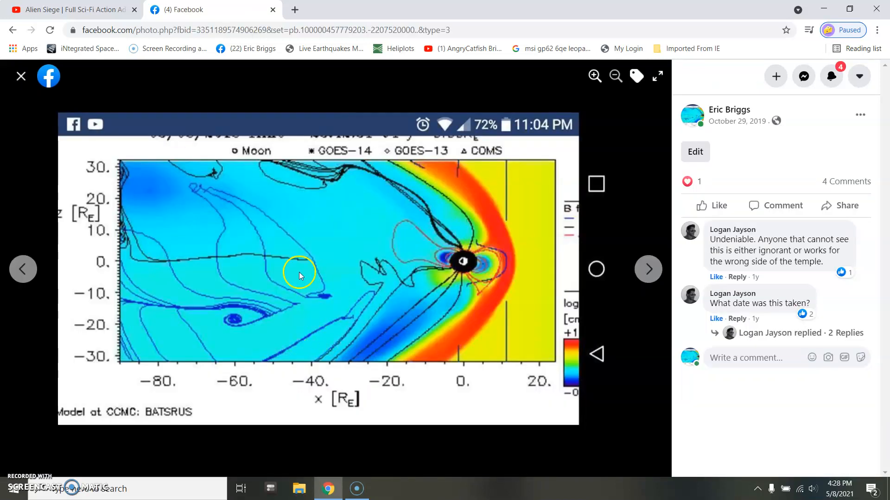
{"action": "mouse_move", "coordinate": [188, 199]}
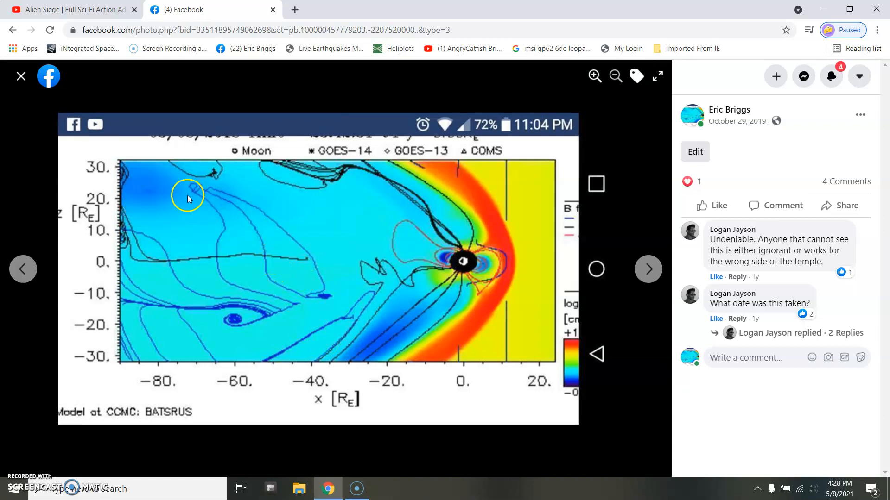
{"action": "left_click", "coordinate": [21, 75]}
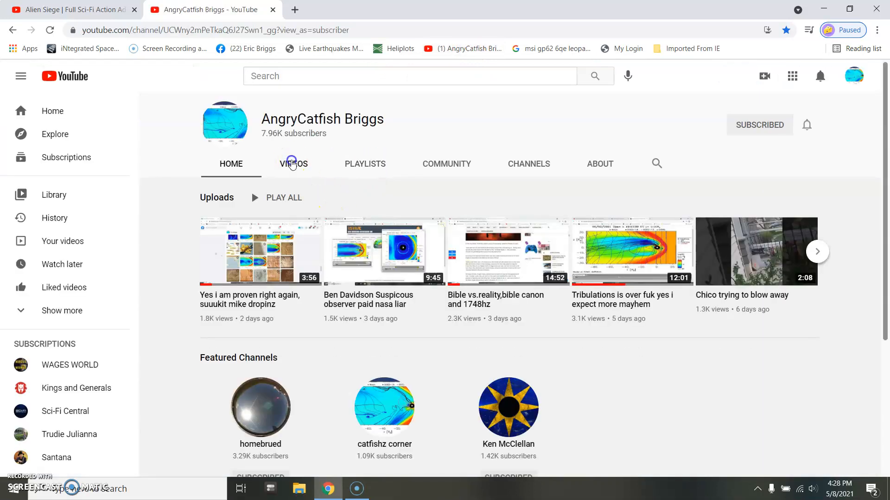
Step: Show the channel's Videos tab sorted by Date added (oldest), back at the top of the grid
{"action": "left_click", "coordinate": [293, 163]}
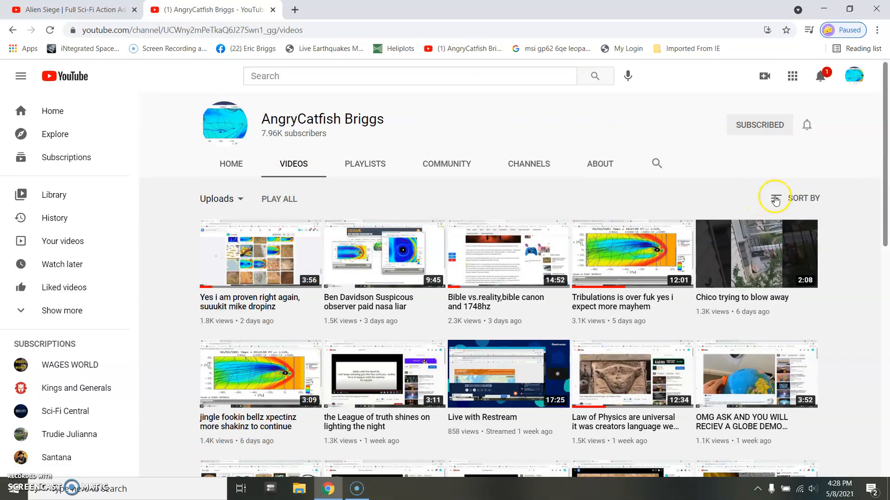
{"action": "left_click", "coordinate": [801, 198]}
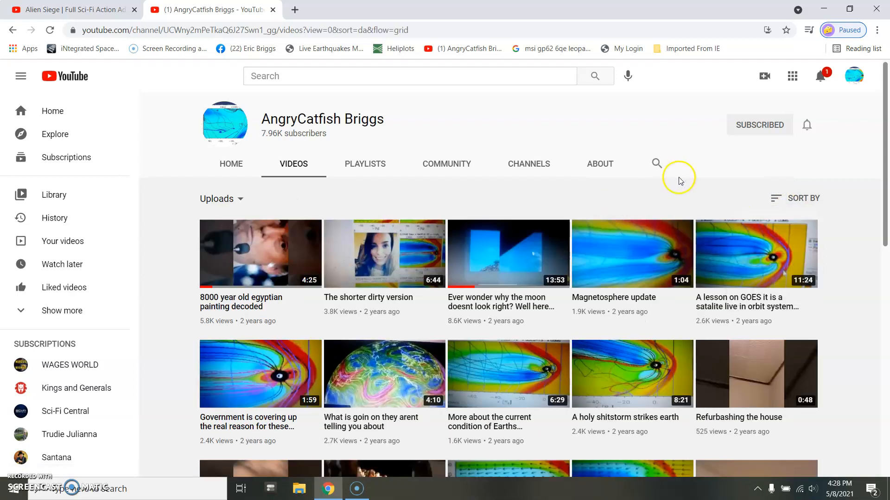
{"action": "mouse_move", "coordinate": [685, 199]}
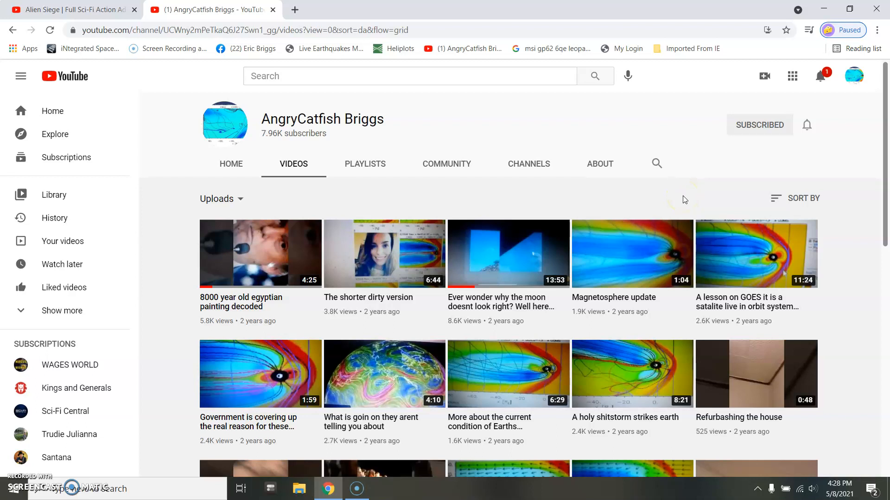
{"action": "mouse_move", "coordinate": [385, 175]}
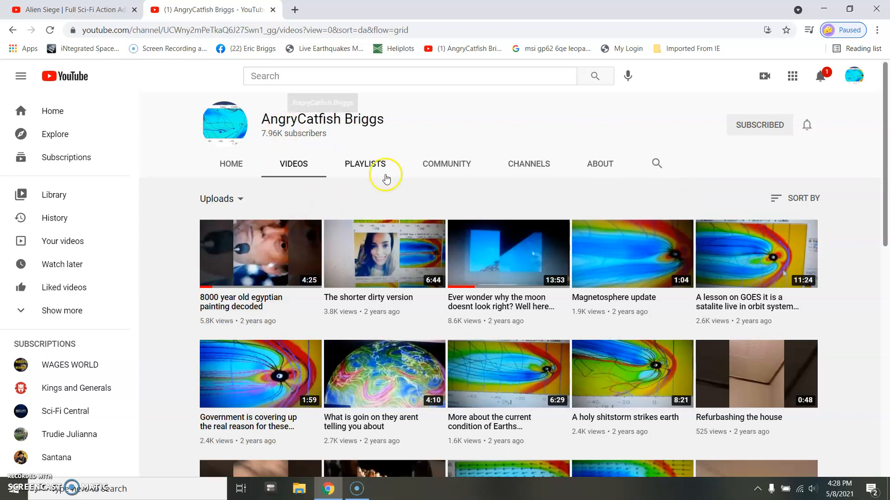
{"action": "mouse_move", "coordinate": [310, 466]}
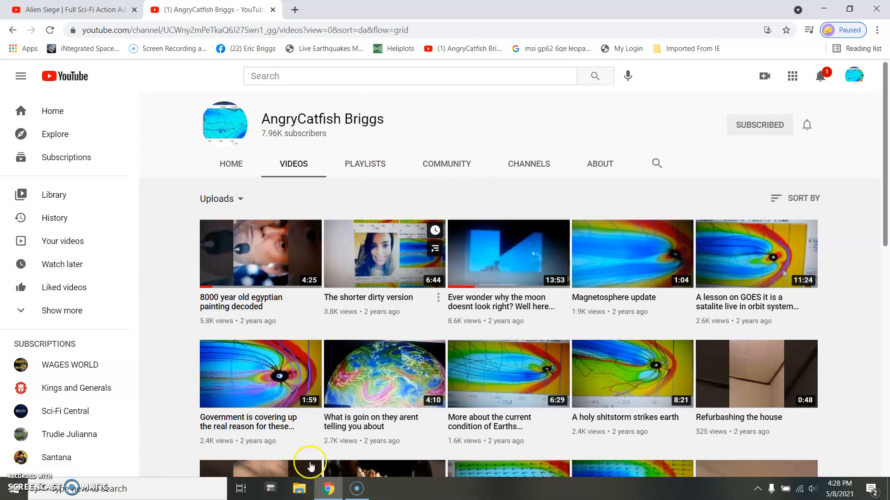
{"action": "scroll", "scroll_direction": "down", "scroll_amount": 3}
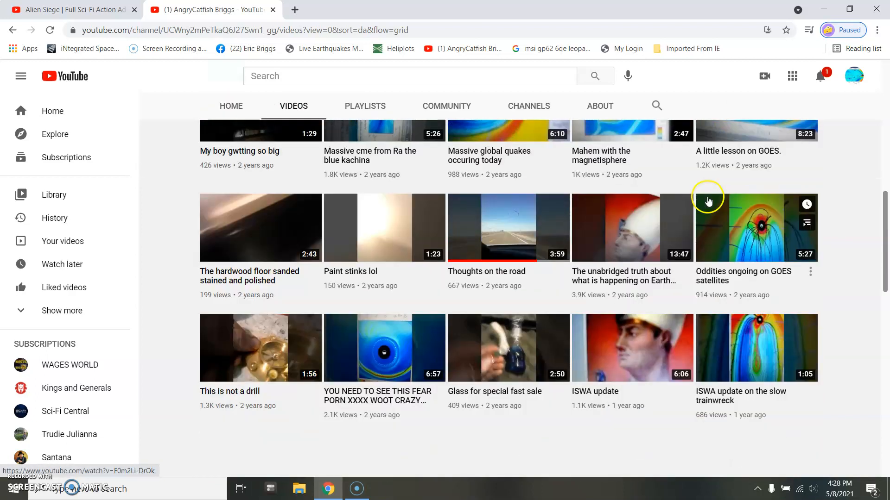
{"action": "scroll", "scroll_direction": "up", "scroll_amount": 3}
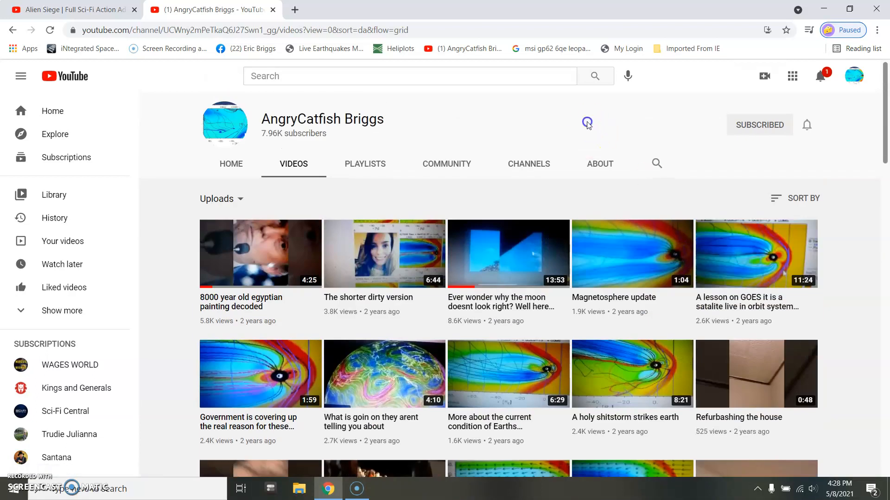
{"action": "mouse_move", "coordinate": [237, 258]}
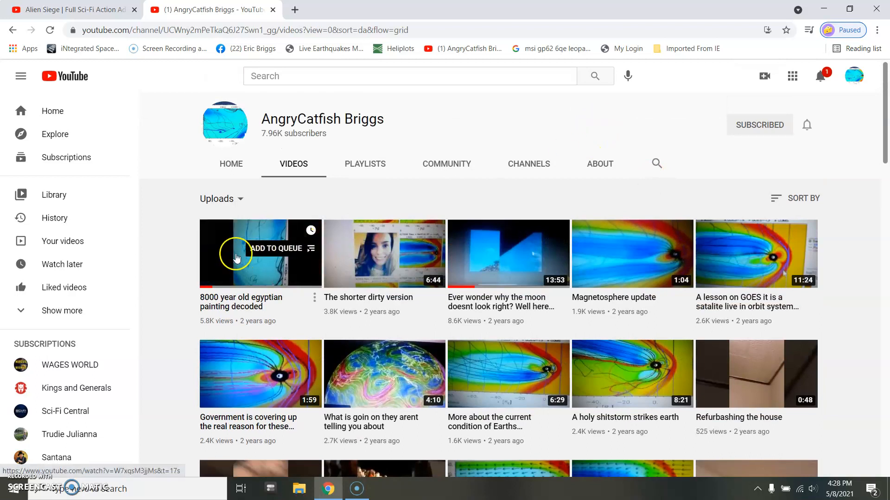
{"action": "mouse_move", "coordinate": [165, 223]}
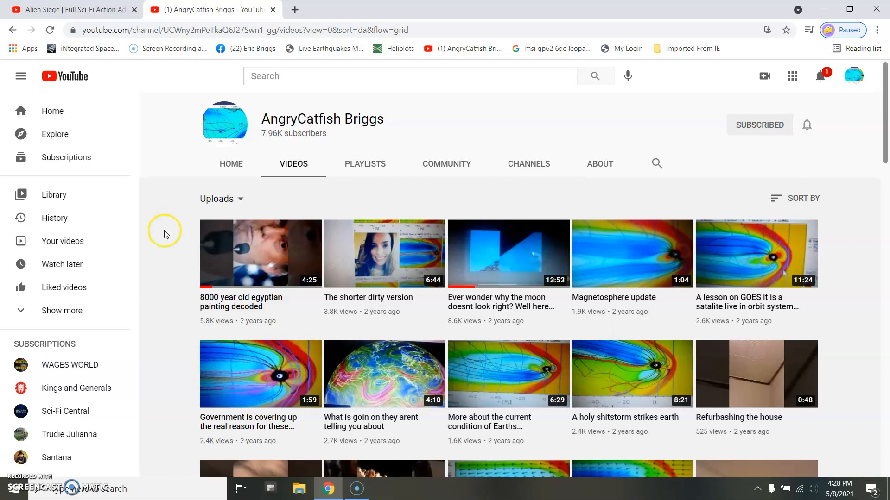
{"action": "mouse_move", "coordinate": [170, 294]}
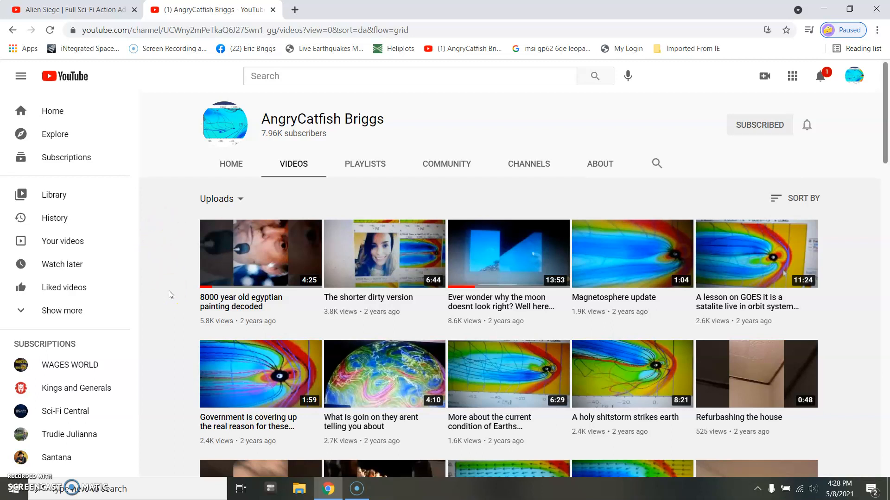
{"action": "mouse_move", "coordinate": [79, 456]}
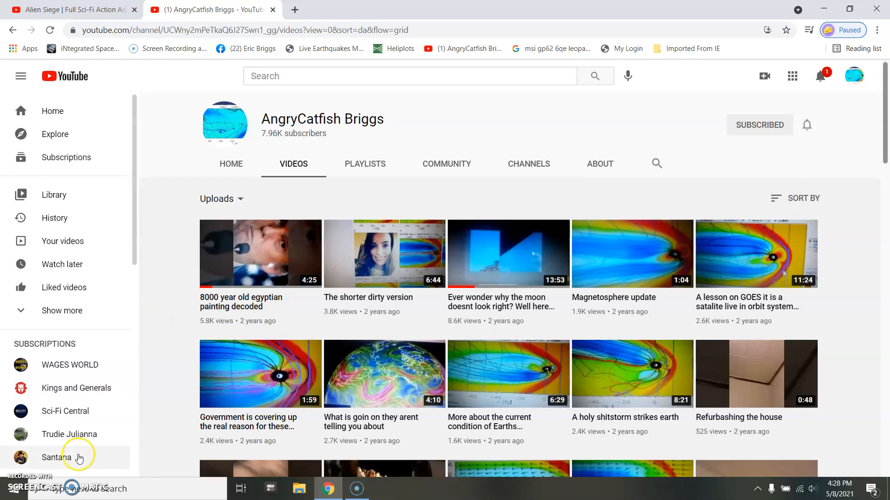